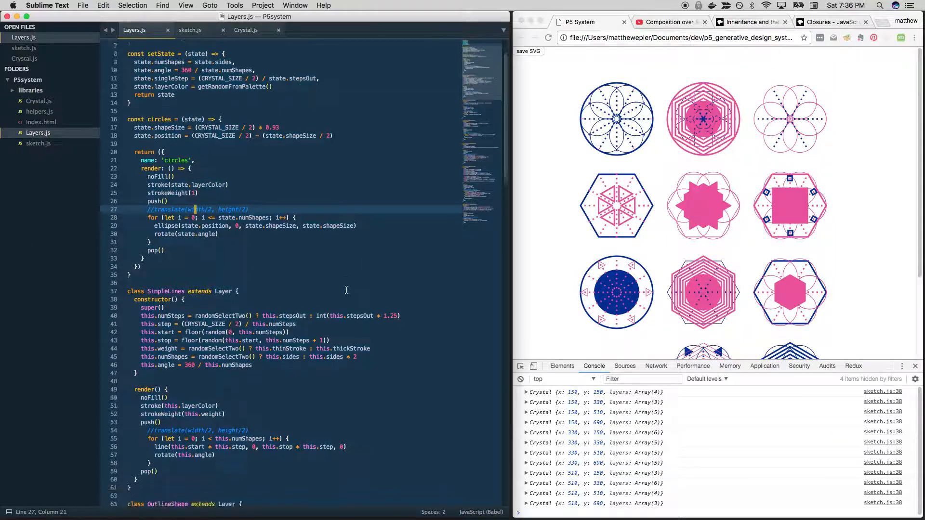
- Rewrite the SimpleLines class header as const simpleLines = (state) => and drop its constructor
scroll(down, 3)
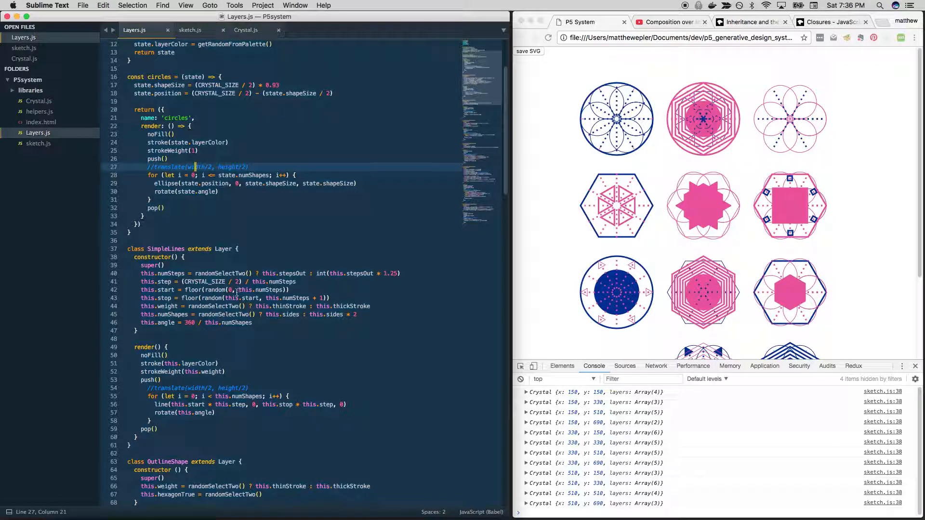
click(139, 248)
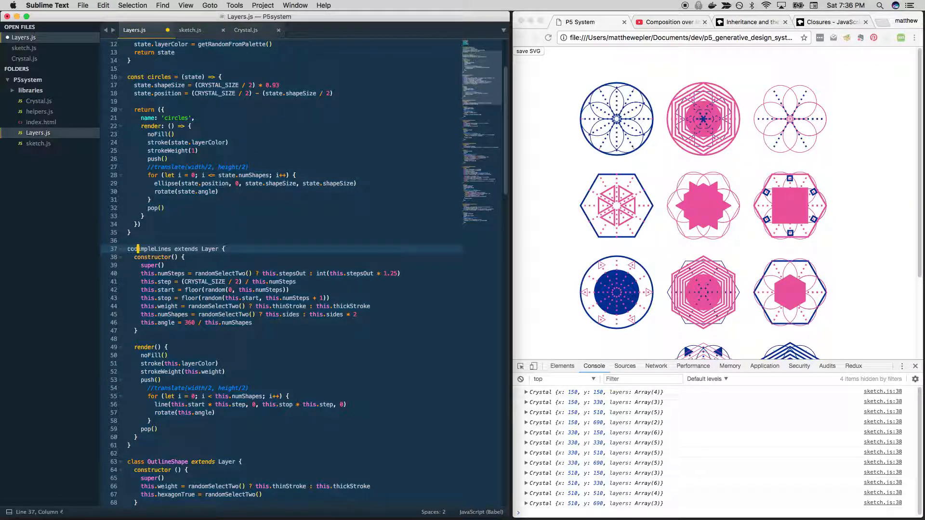
text(const simpleLines)
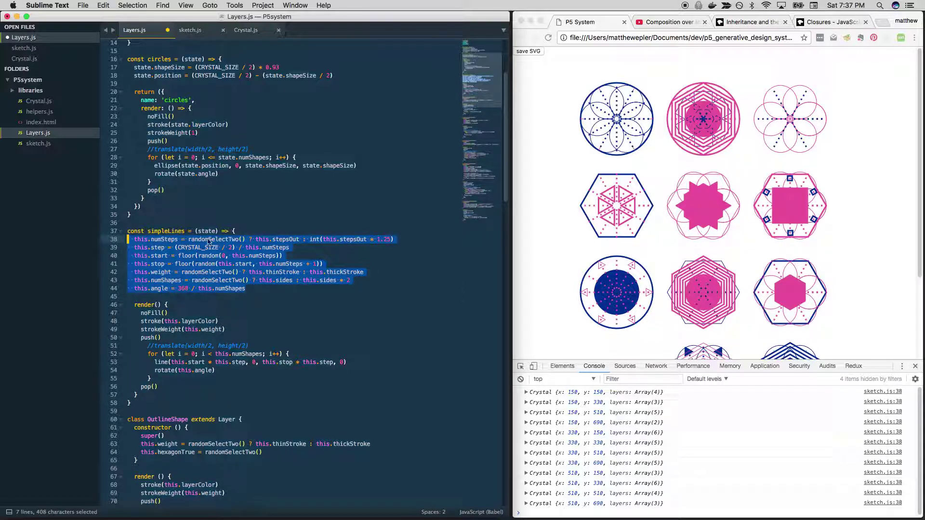
- Change simpleLines' this references to state and return ({ name: 'Simple Lines', render: () => {...} })
click(208, 231)
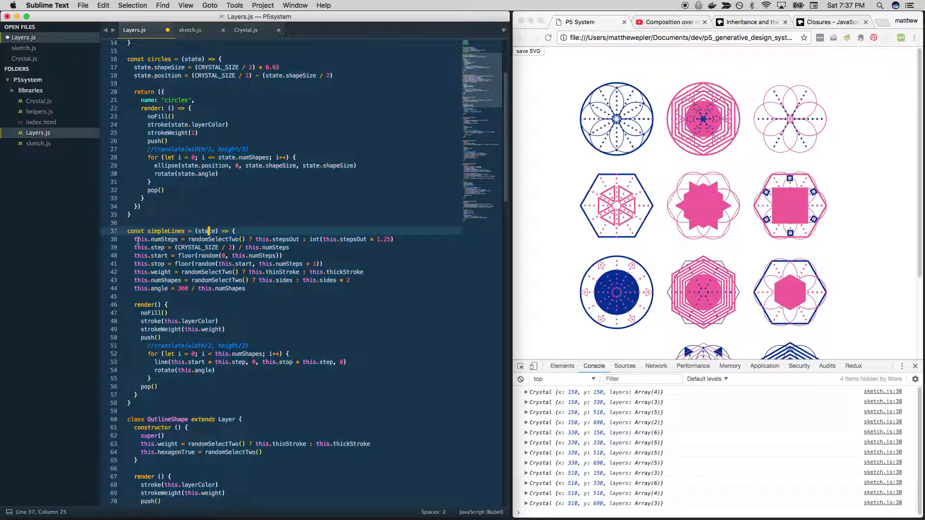
double_click(140, 239)
text(return )
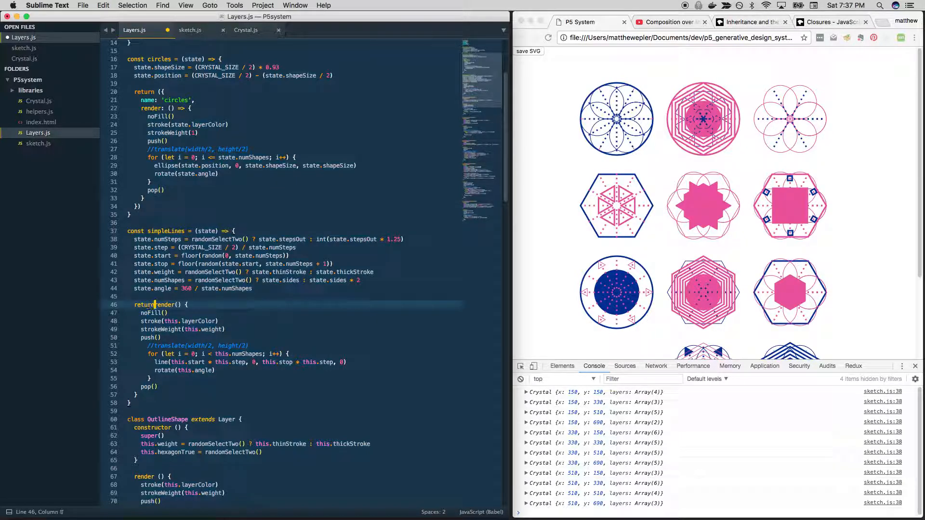
click(158, 304)
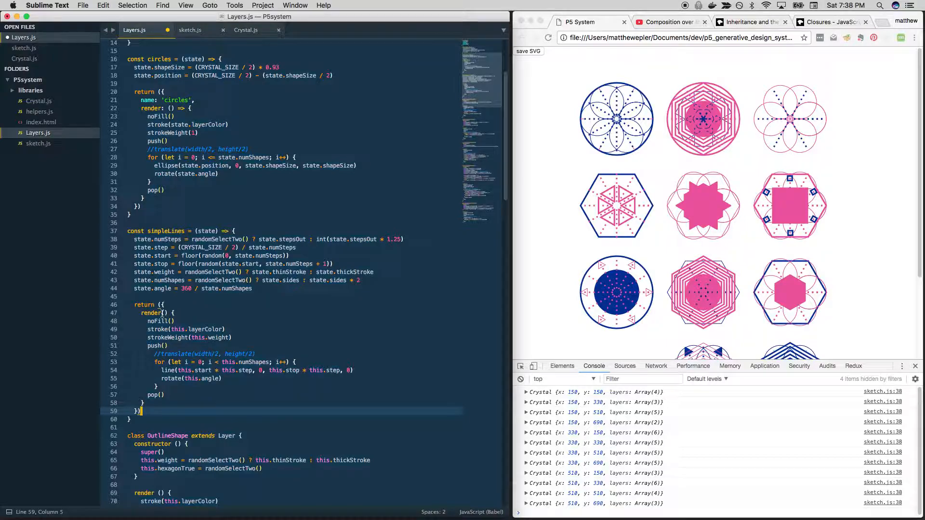
click(177, 313)
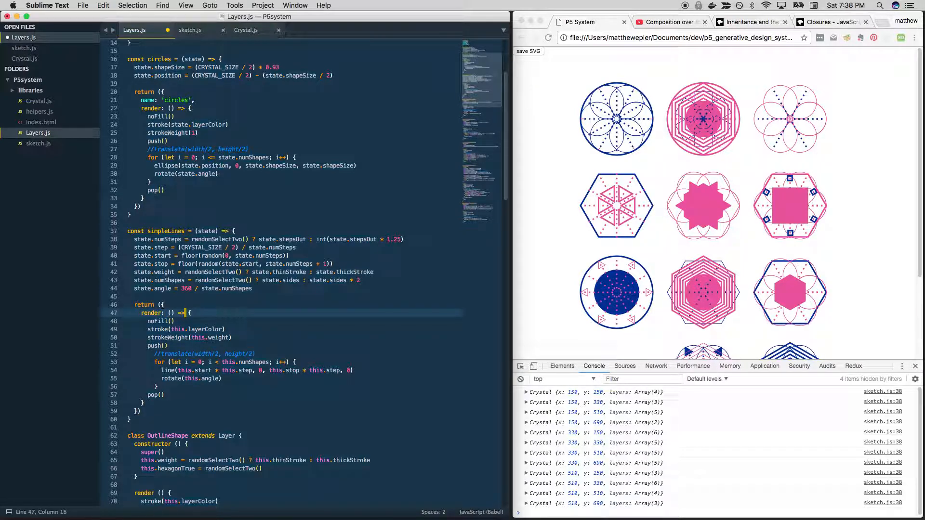
click(165, 305)
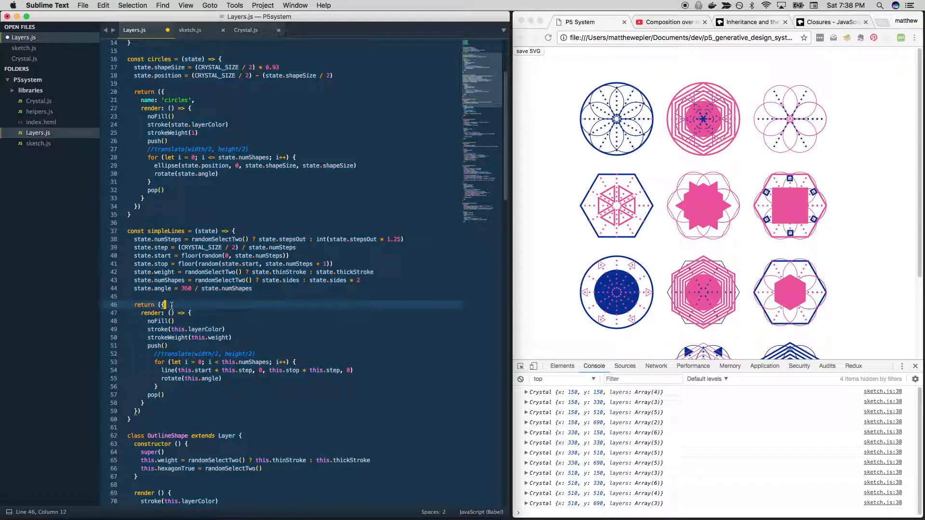
text(name: 'Simple Lines',)
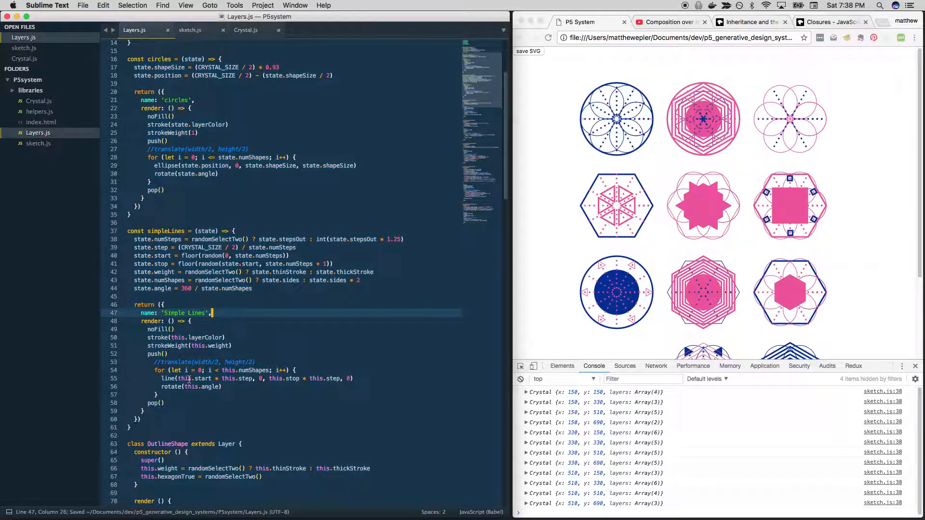
- Comment out OutlineShape through the file's end with Cmd+/, save, and scroll back up
scroll(down, 3)
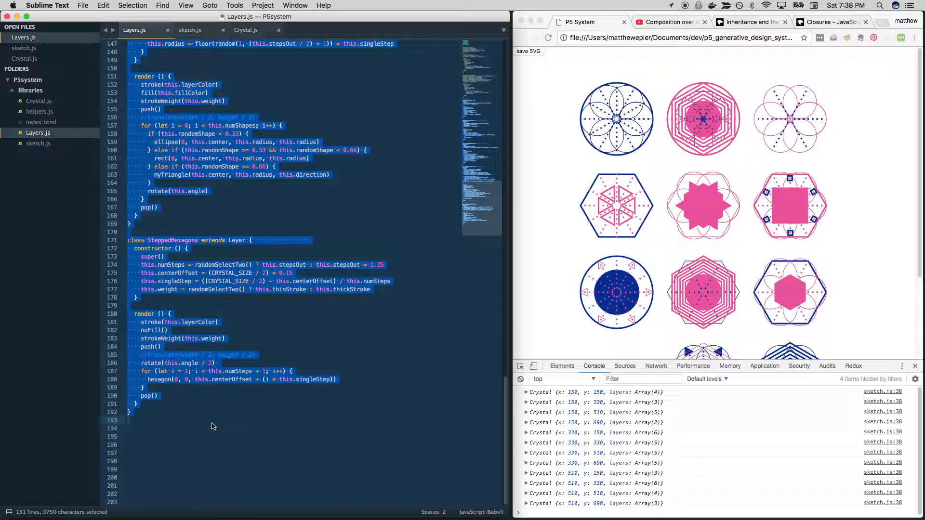
mouse_move(246, 371)
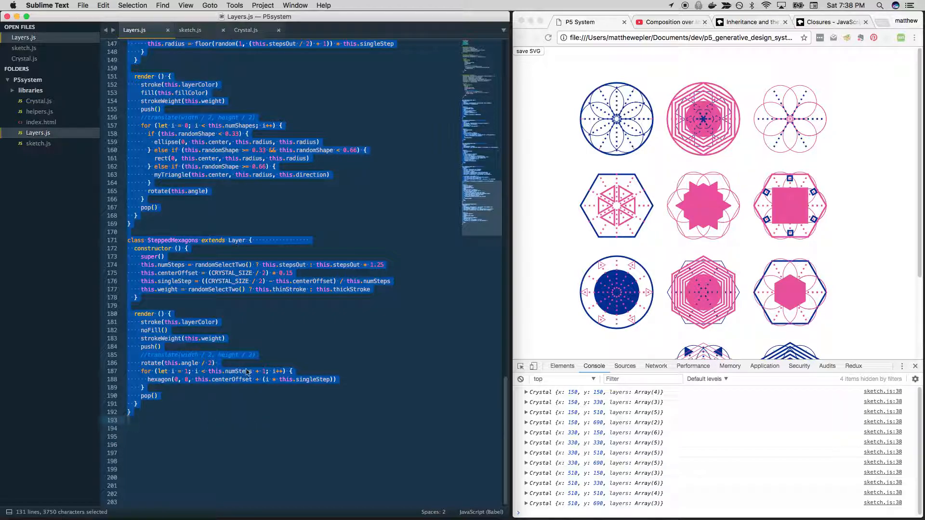
scroll(up, 3)
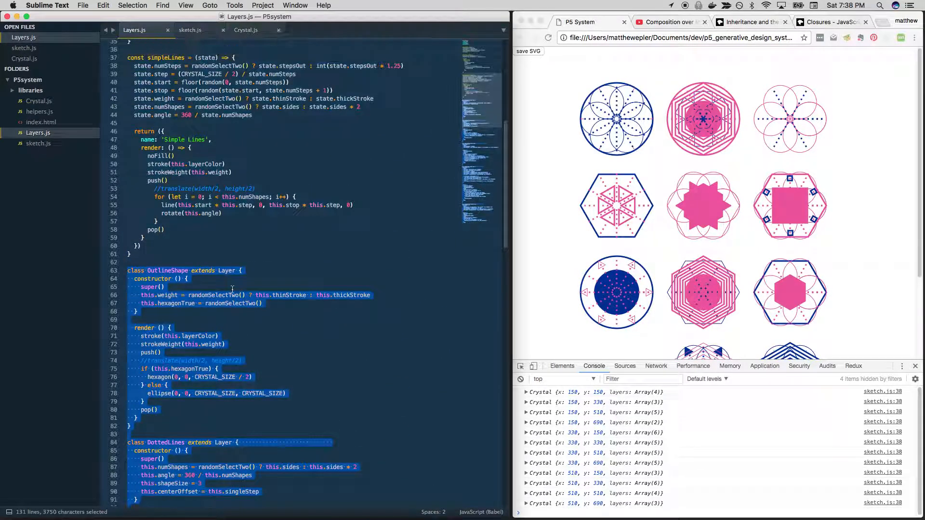
click(166, 300)
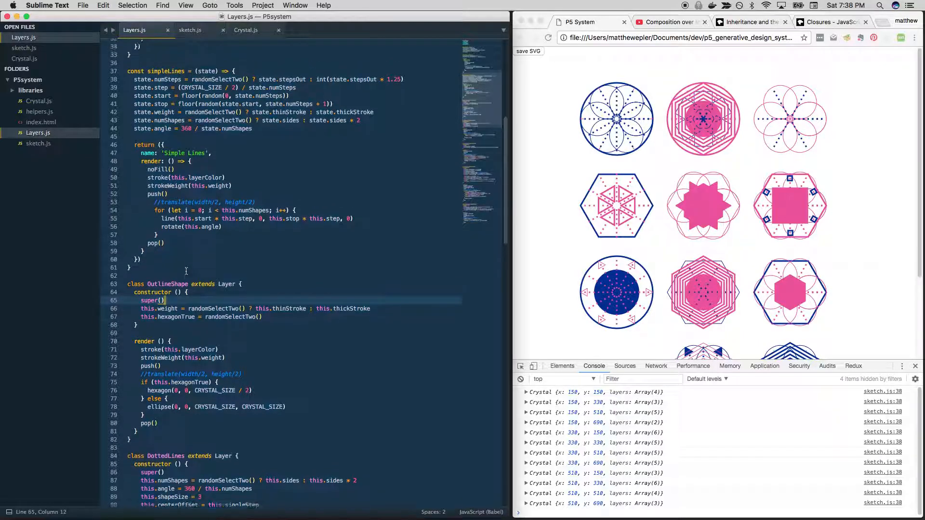
scroll(up, 3)
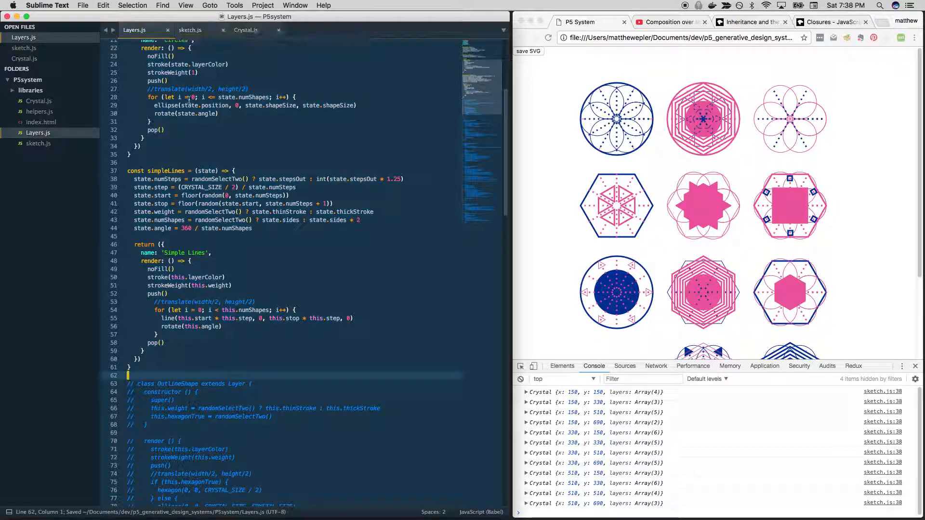
scroll(up, 3)
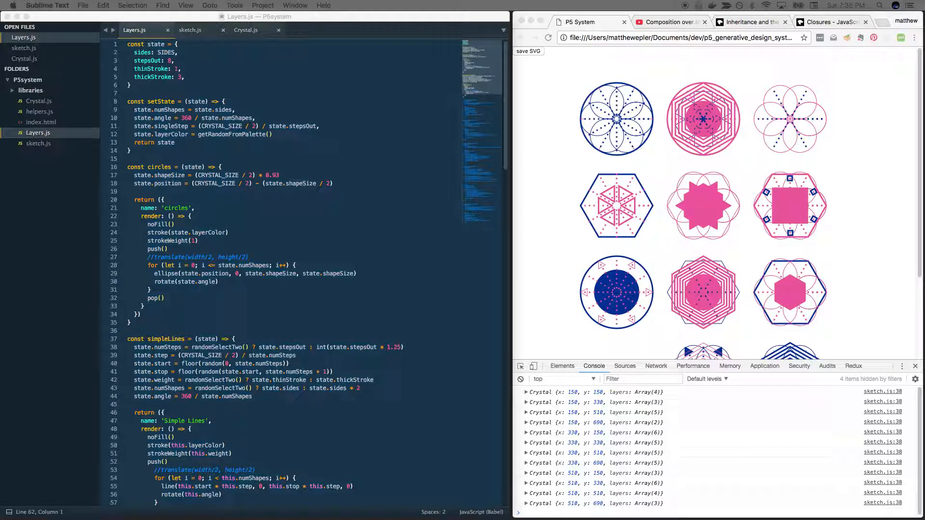
mouse_move(362, 168)
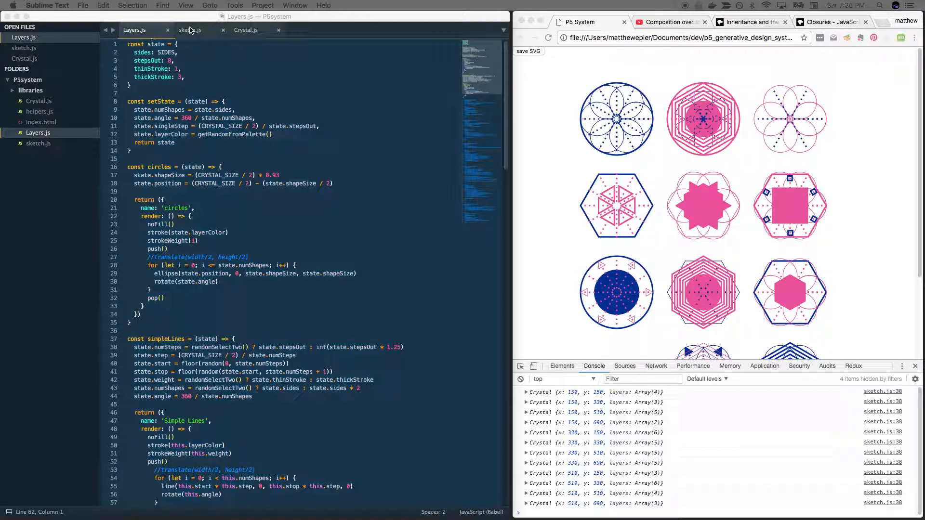
- Begin a circles call in sketch.js, checking Layers.js and Crystal.js along the way
click(190, 30)
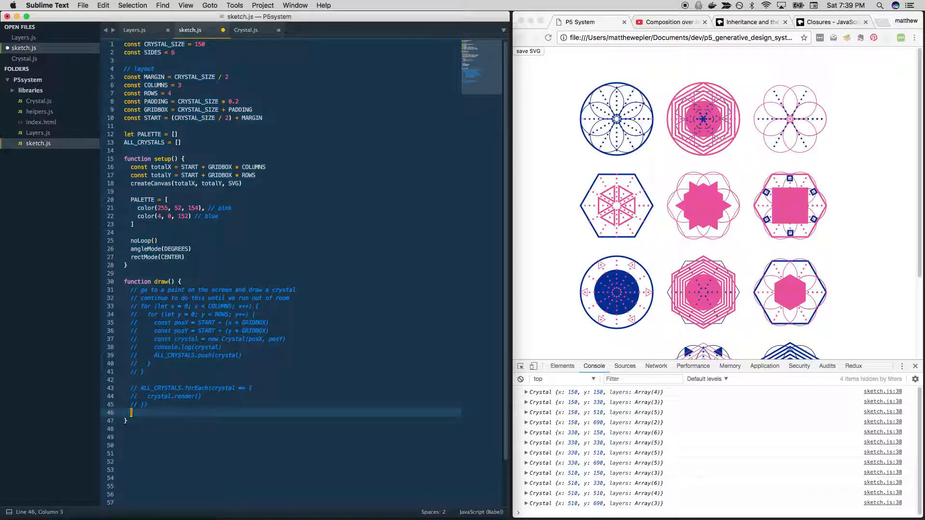
text(circles)
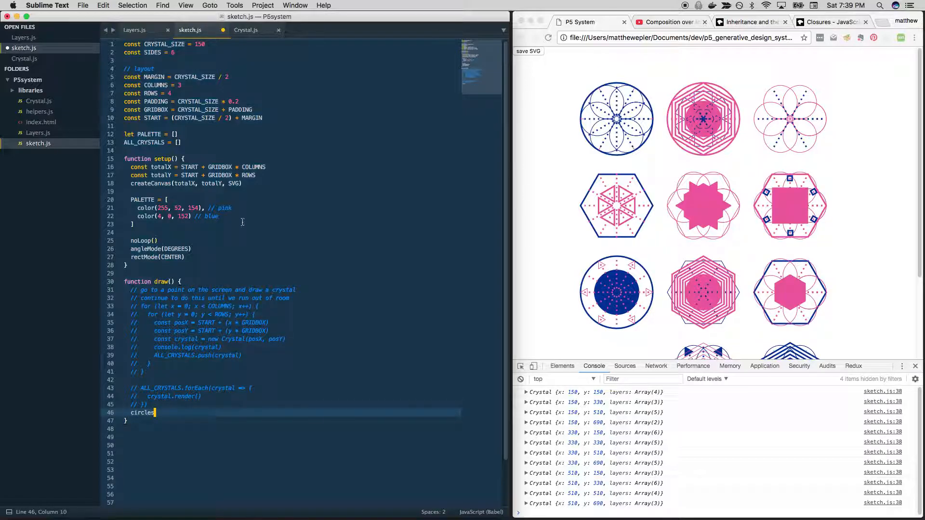
click(135, 29)
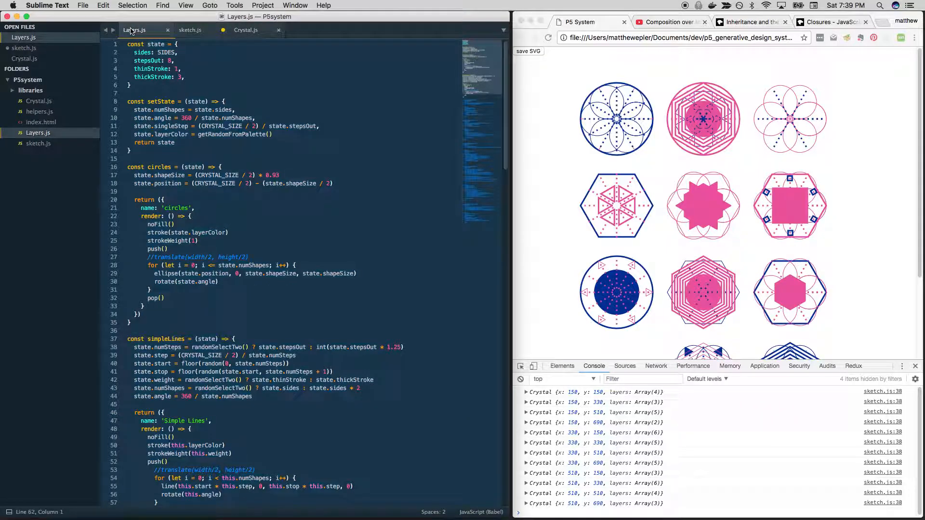
mouse_move(246, 30)
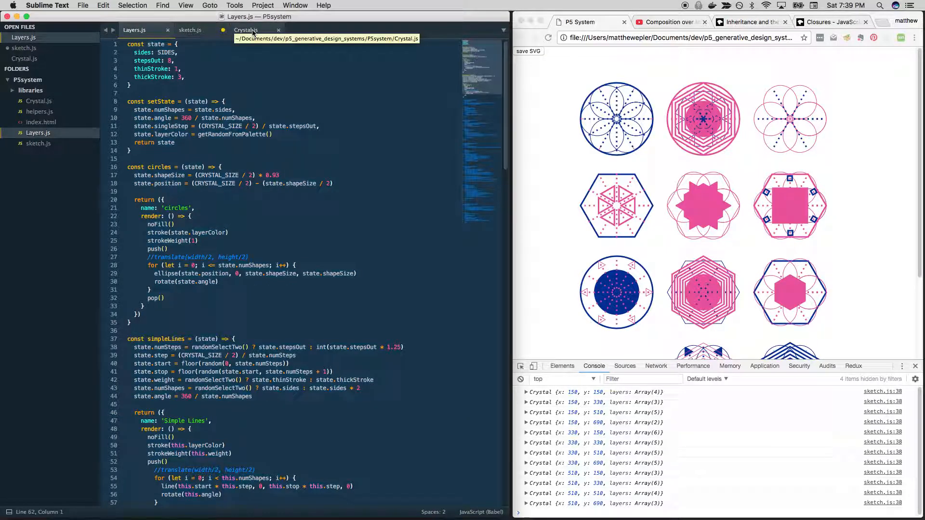
click(246, 30)
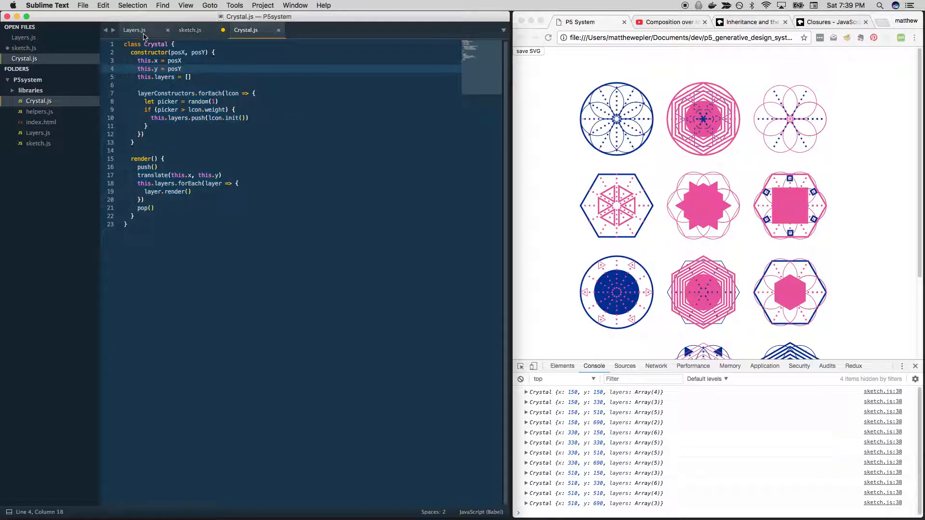
click(189, 30)
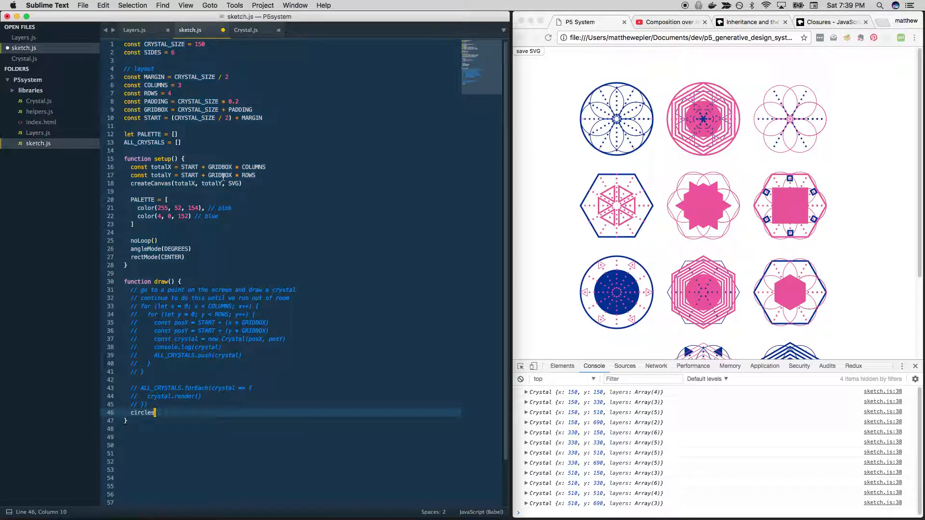
- Complete the call as circles({test: 'hello world'}) and save sketch.js
text(()
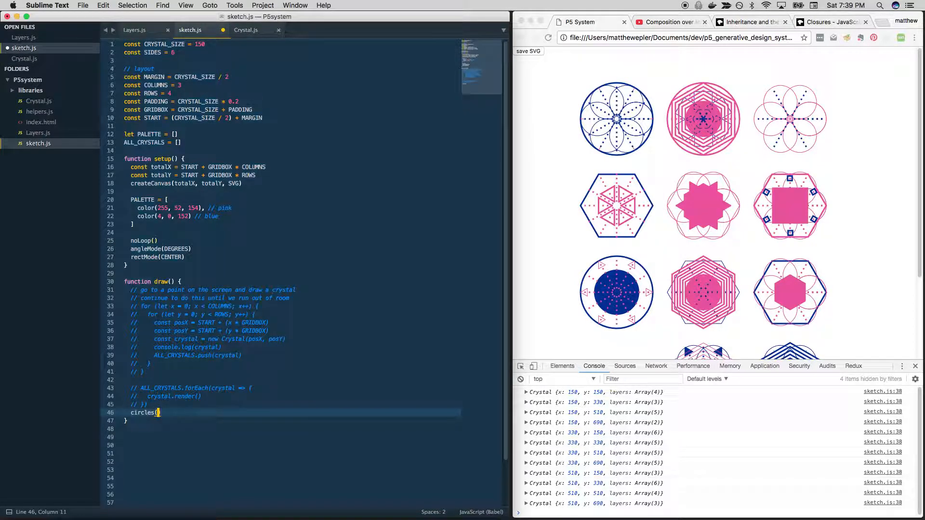
text(())
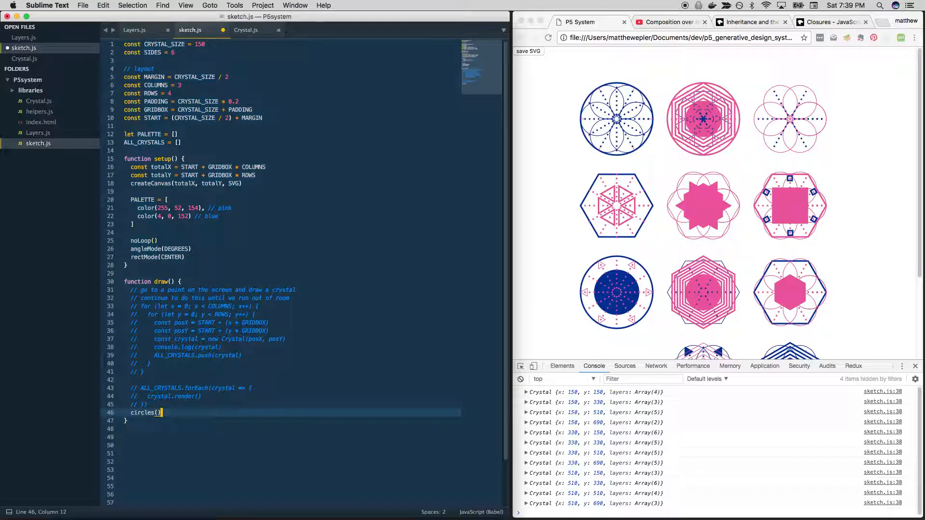
text({})
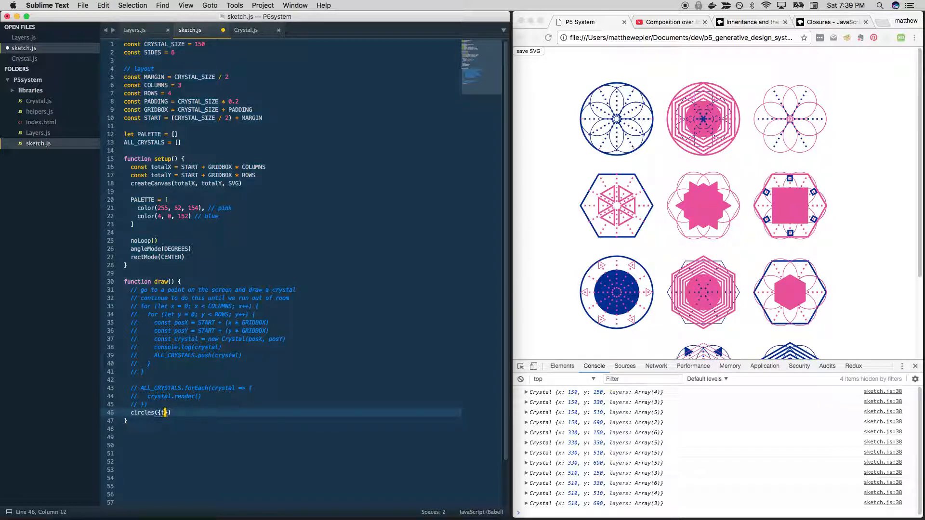
text(test: 'hello')
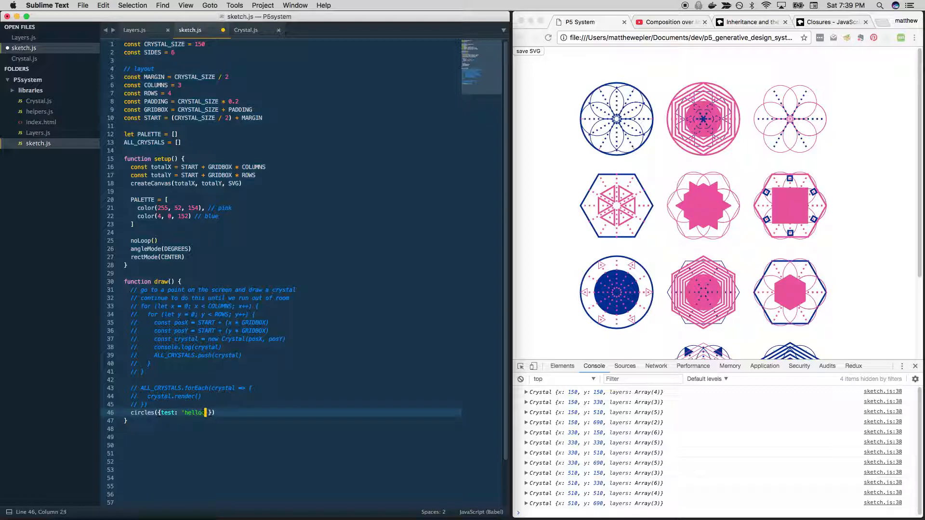
text(world)
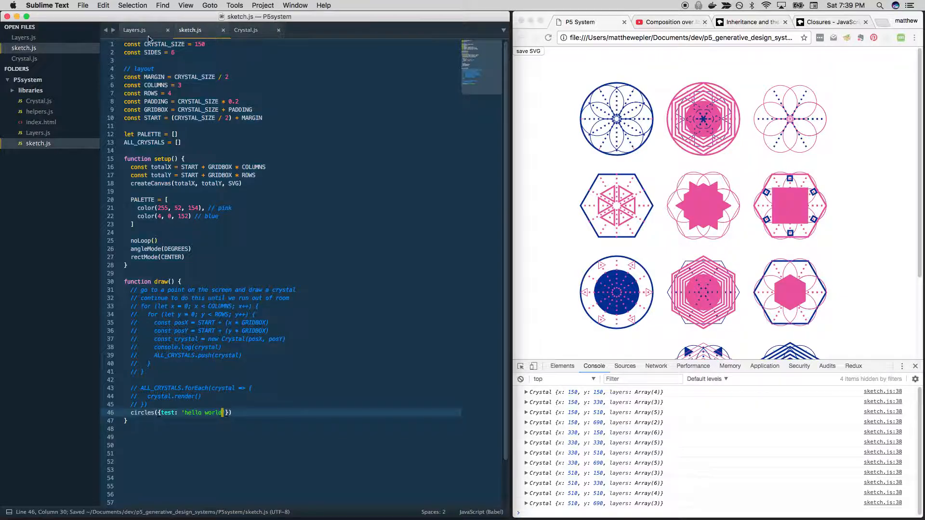
- Comment out the render block inside circles in Layers.js with Cmd+/ and save
click(134, 30)
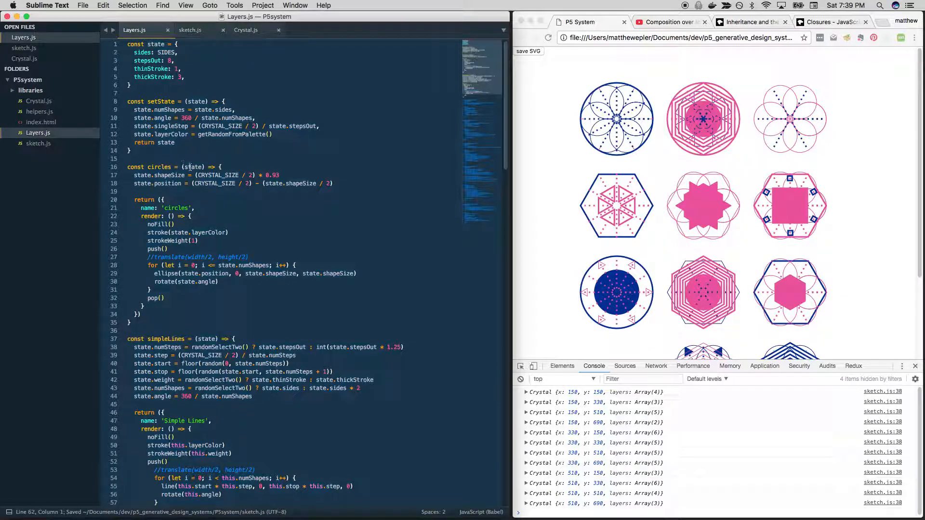
click(195, 167)
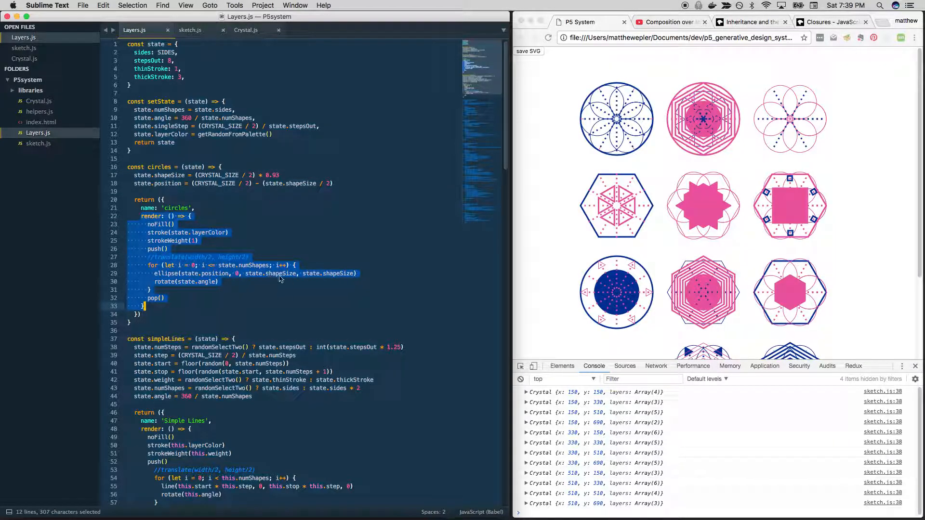
key(cmd+/)
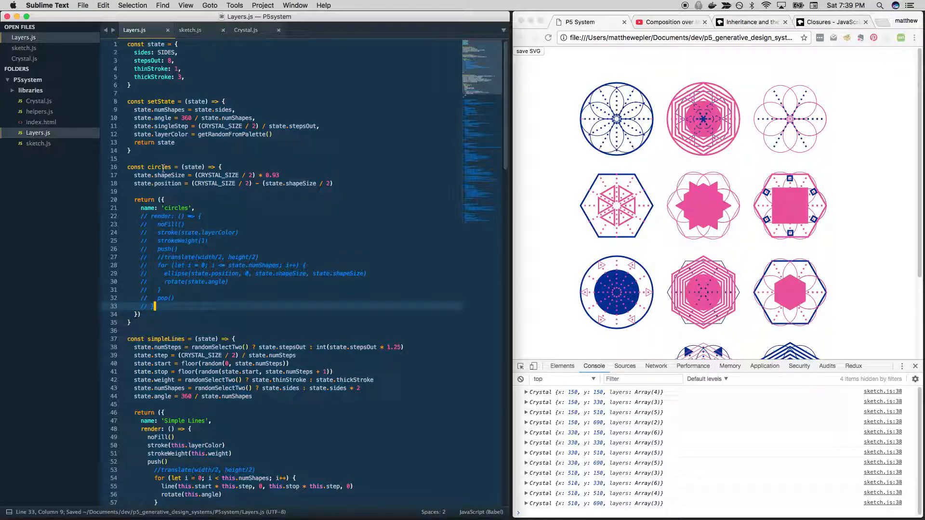
double_click(192, 167)
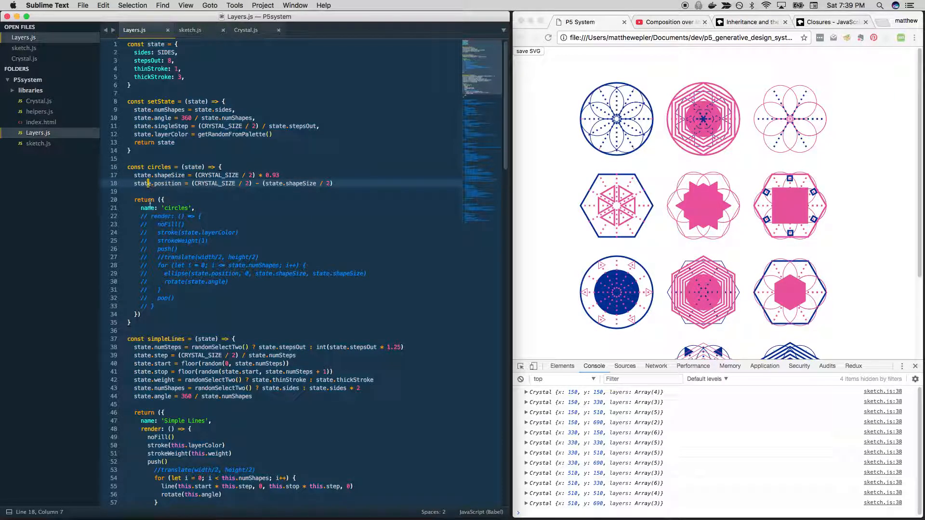
mouse_move(204, 47)
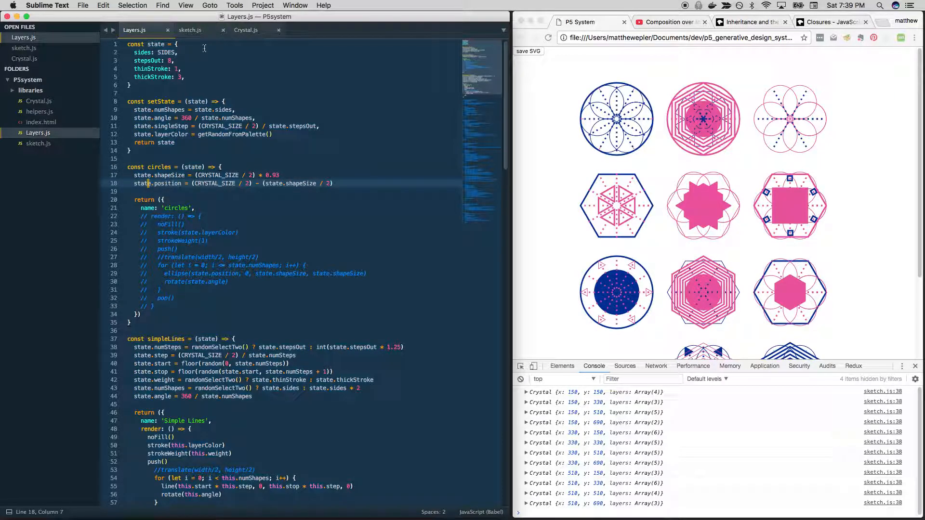
click(190, 29)
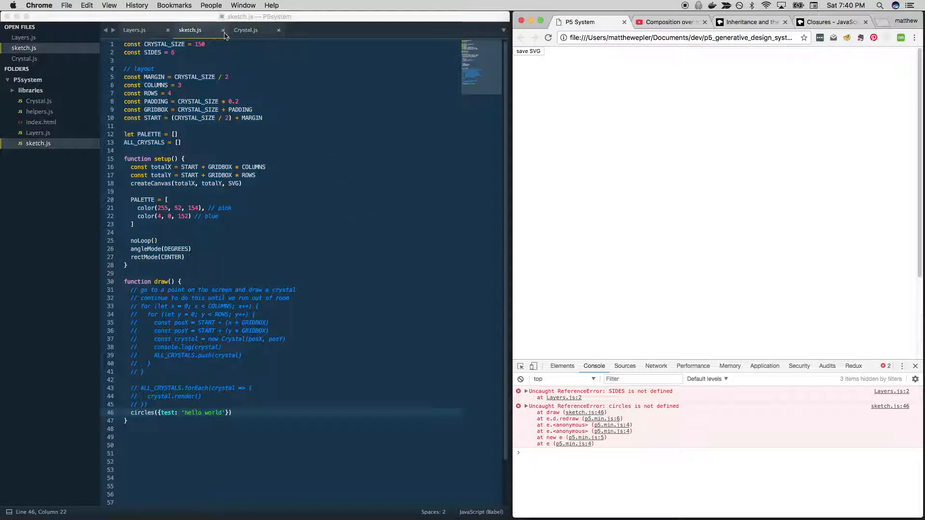
- Select the state object and setState block at the top of Layers.js for commenting out
click(134, 30)
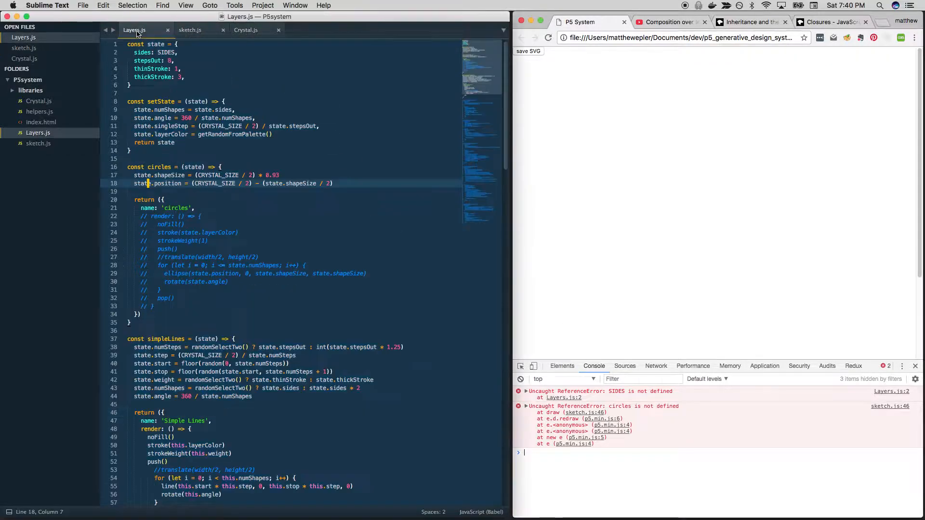
click(128, 45)
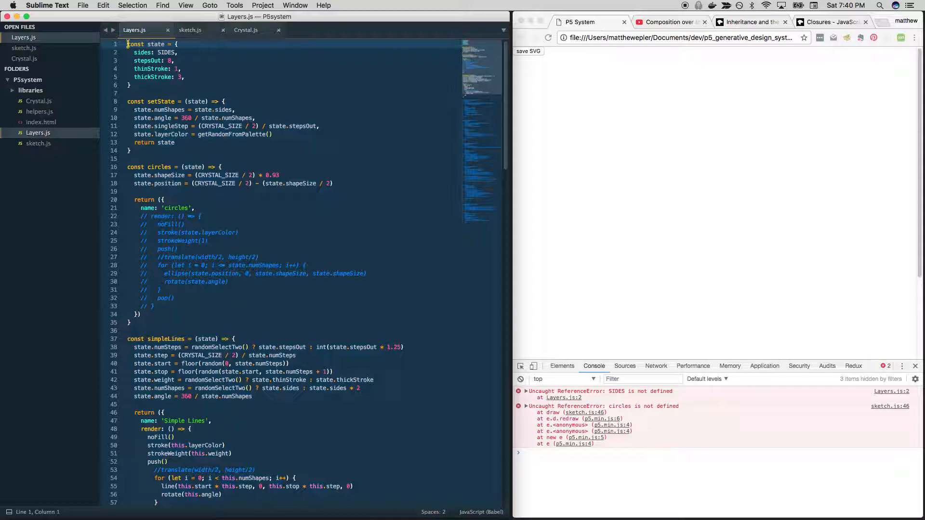
drag(126, 44, 132, 150)
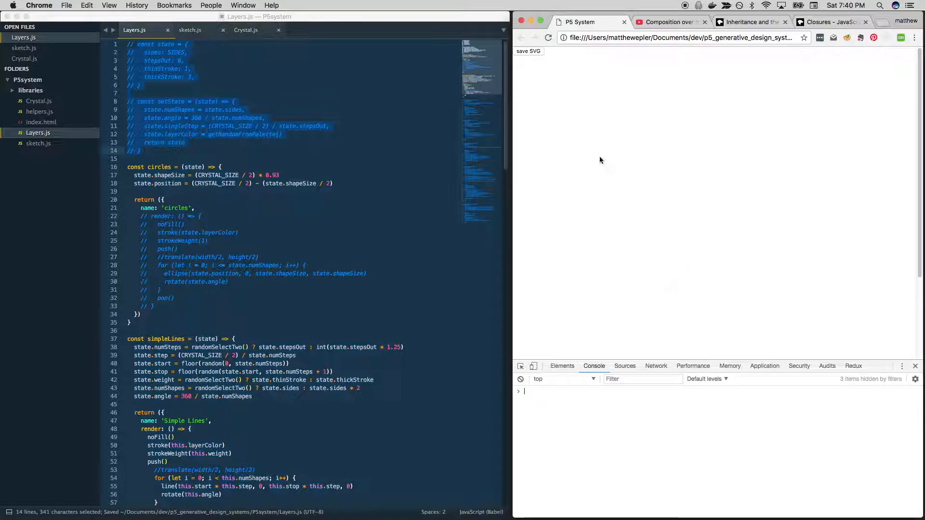
- Wrap the circles call in console.log, rerun the sketch, then return to circles' returned object
click(189, 30)
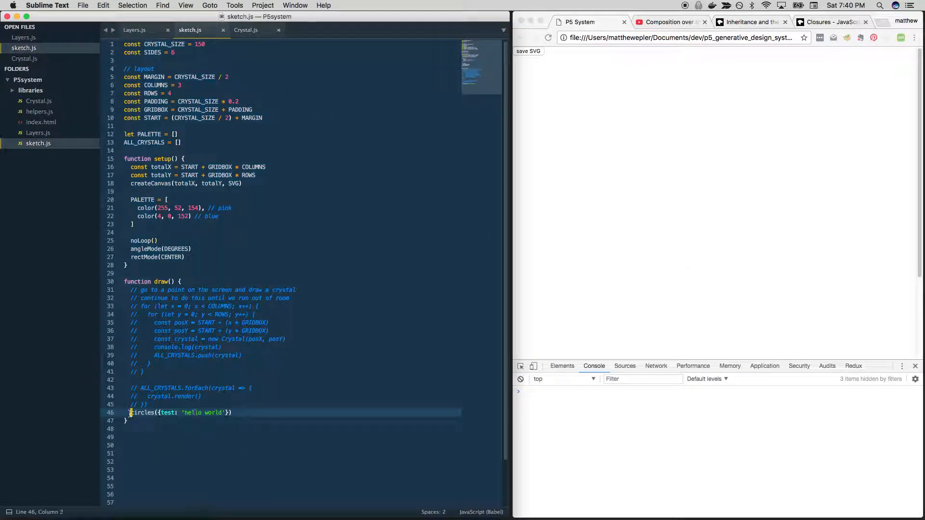
text(console.log()
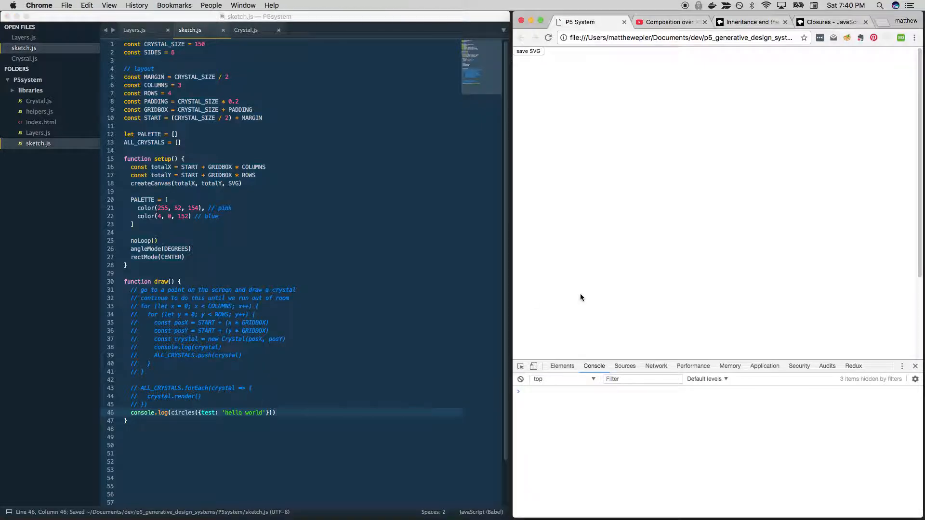
click(525, 392)
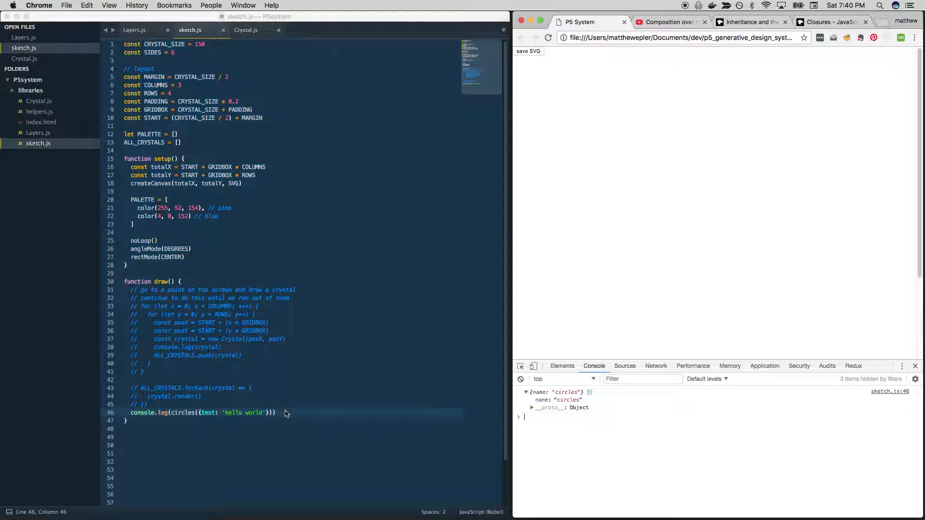
mouse_move(207, 414)
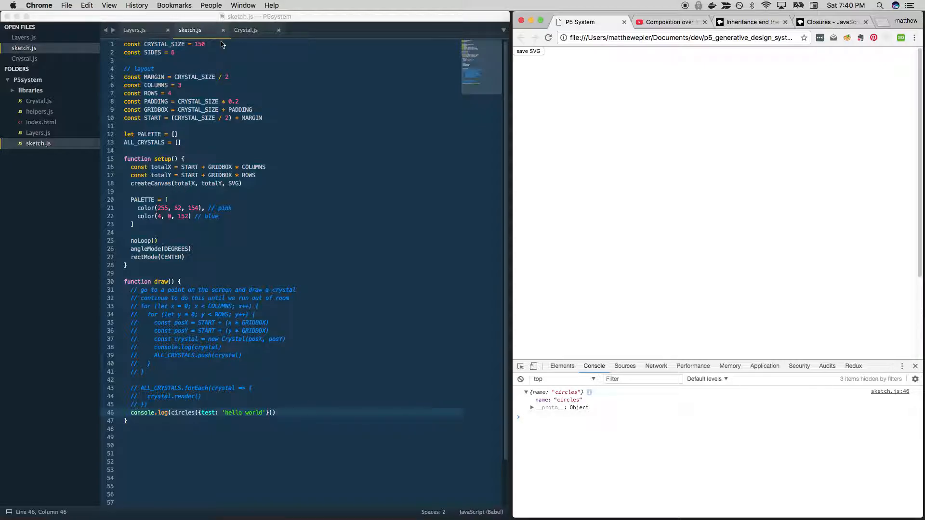
click(135, 30)
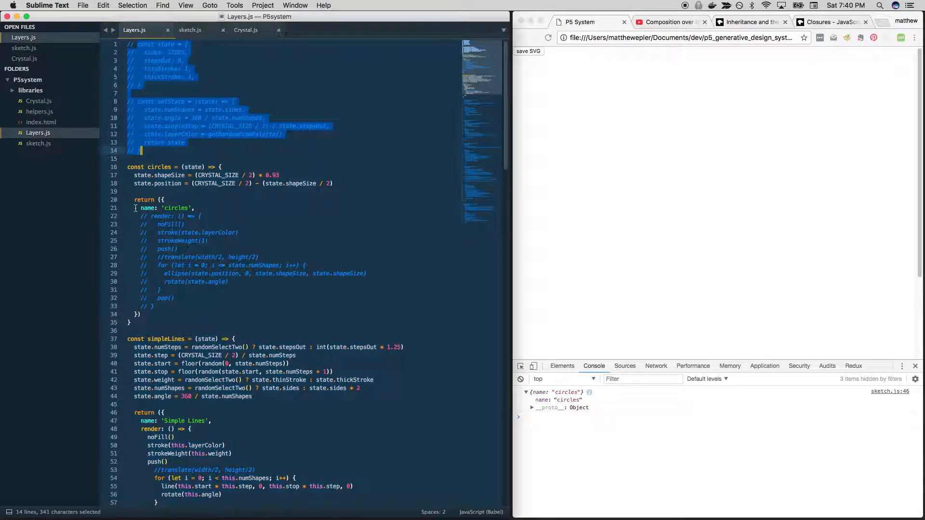
click(165, 200)
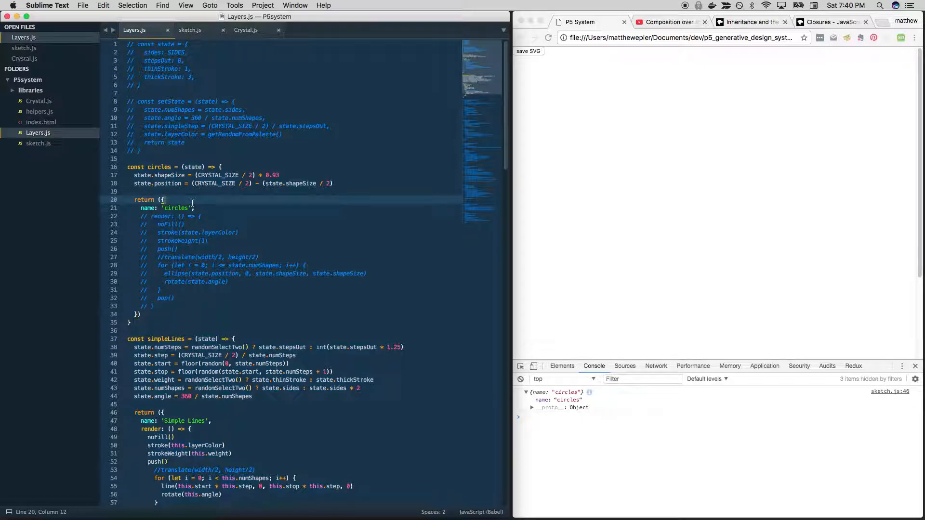
- Add ...state to circles' returned object, save, and expand the logged object in the console
text(...state)
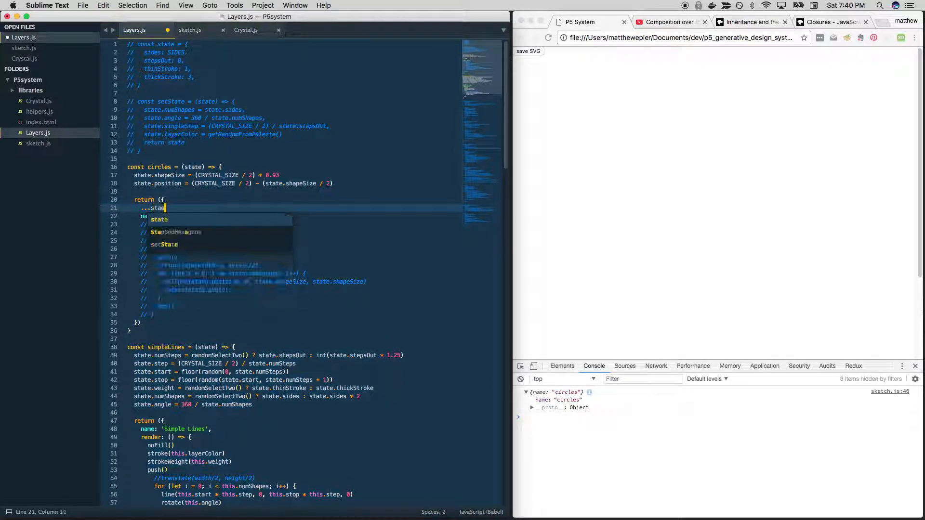
key(backspace)
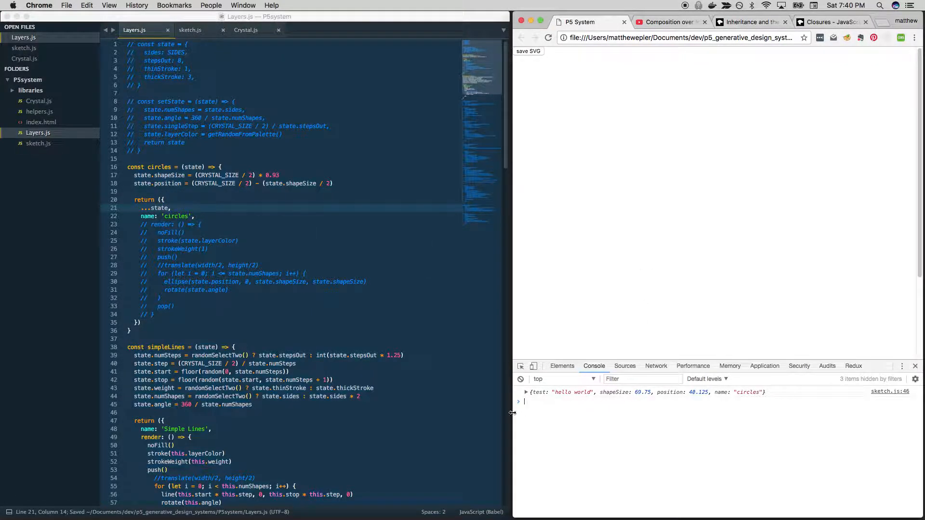
click(526, 392)
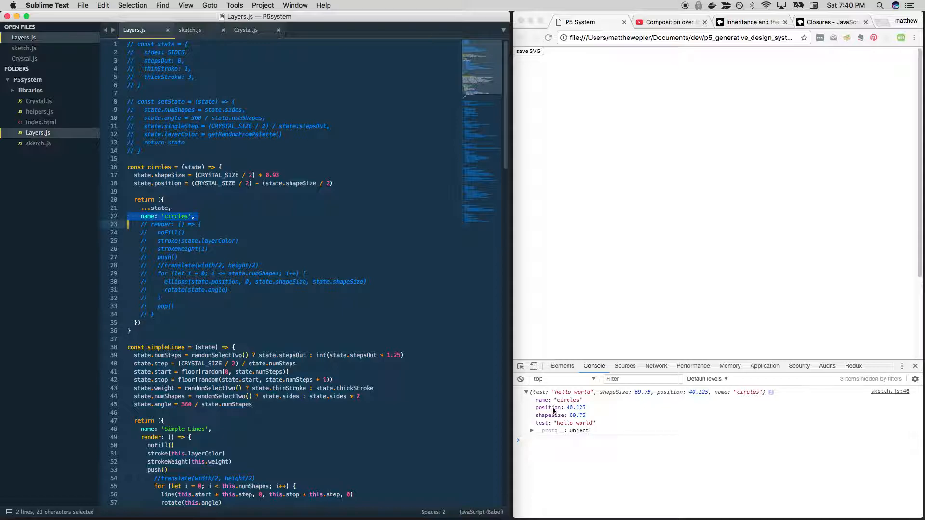
click(395, 260)
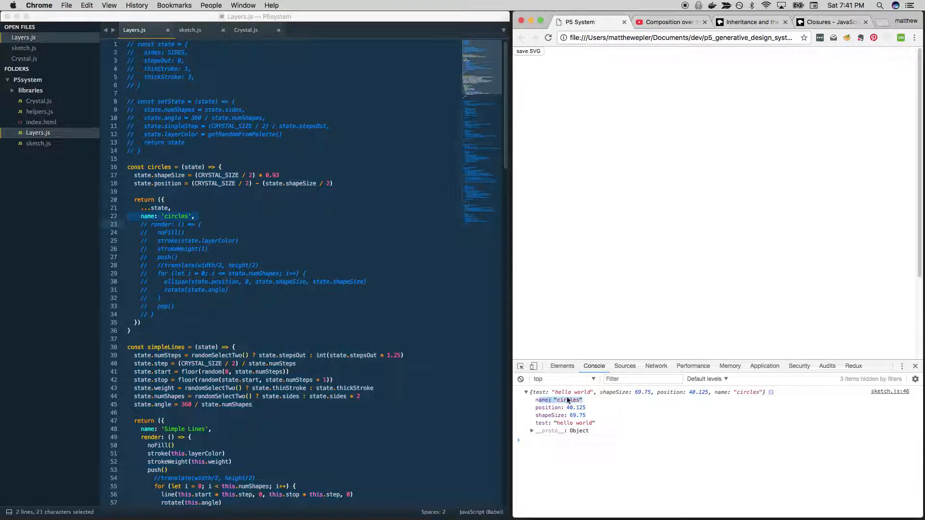
click(195, 215)
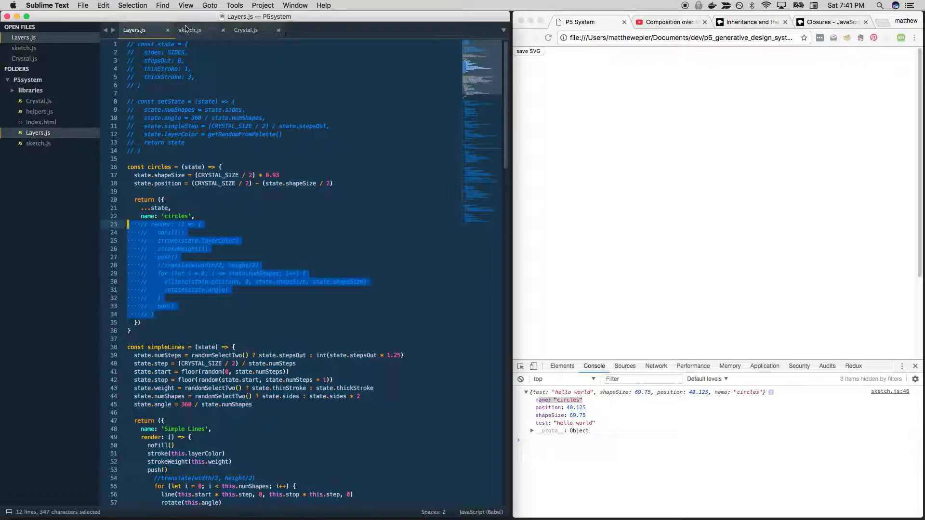
- Comment out the console.log(circles({test: 'hello world'})) line in sketch.js, ending on Layers.js
click(190, 29)
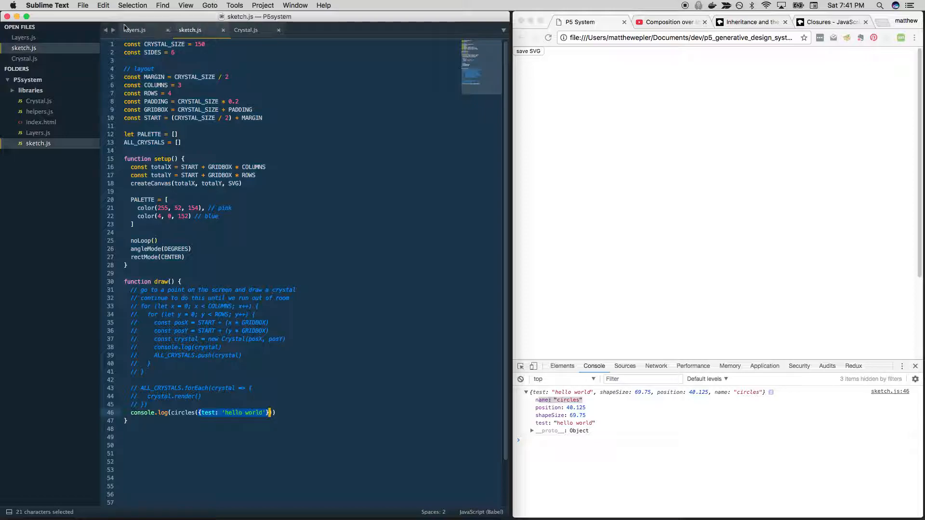
click(135, 30)
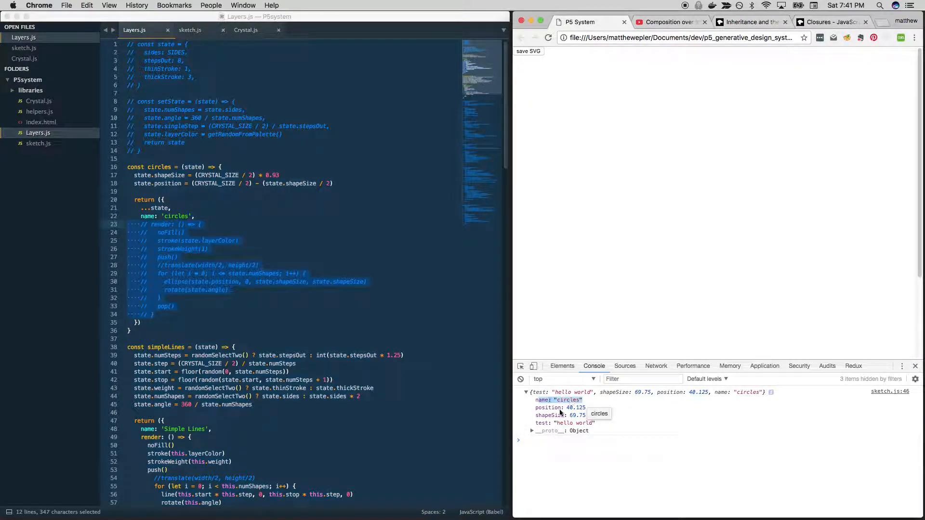
mouse_move(620, 432)
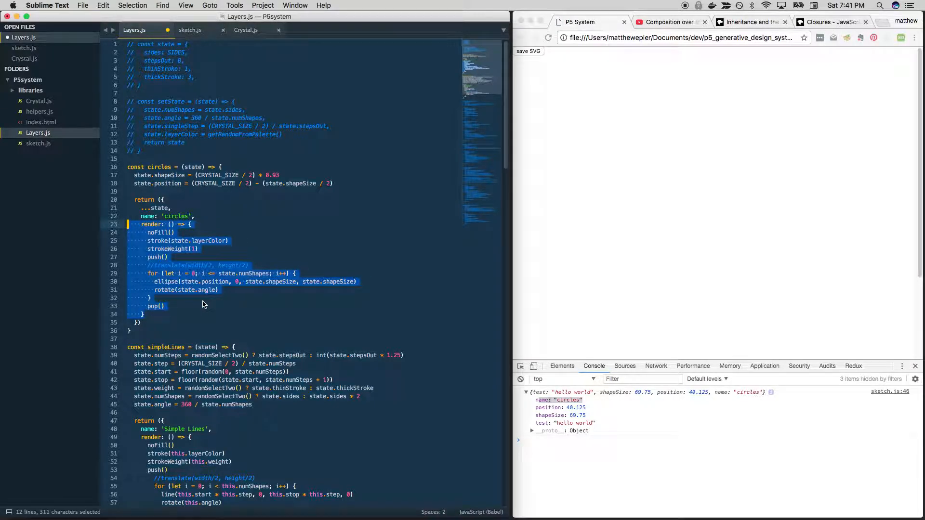
click(171, 208)
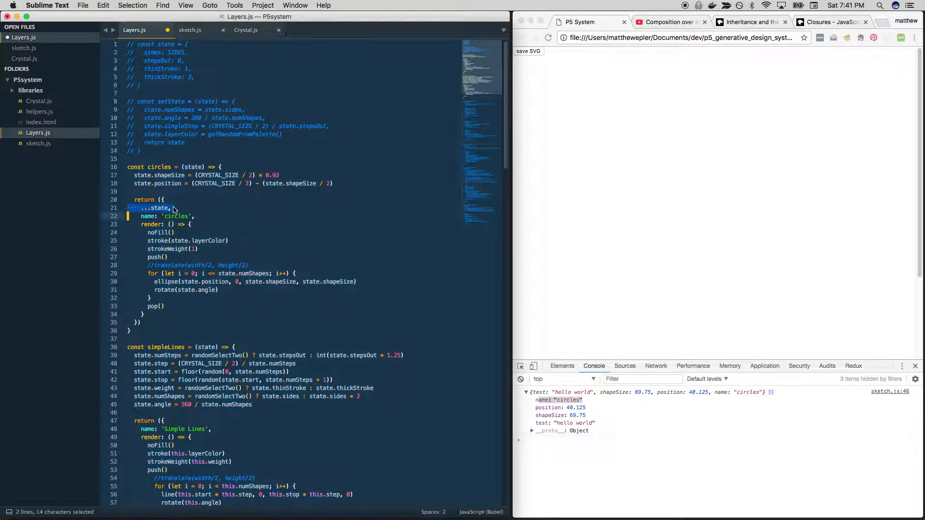
click(190, 30)
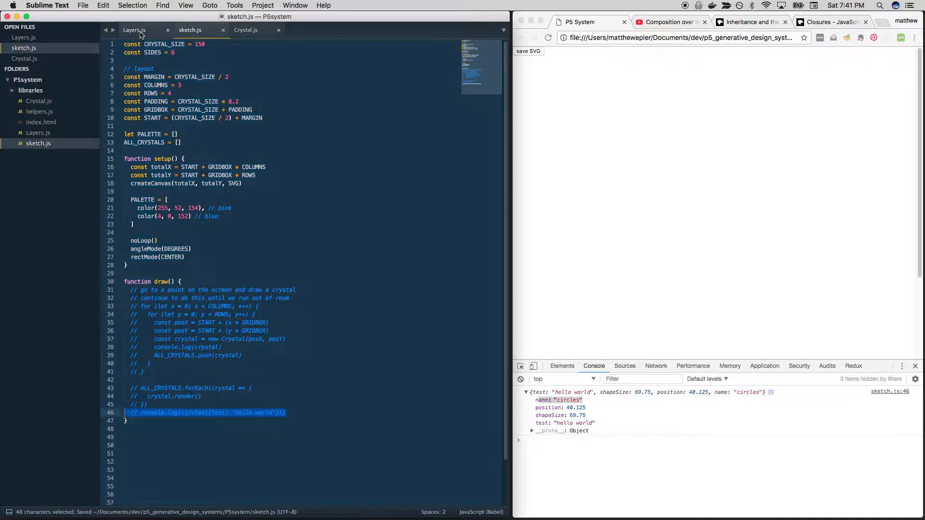
click(134, 30)
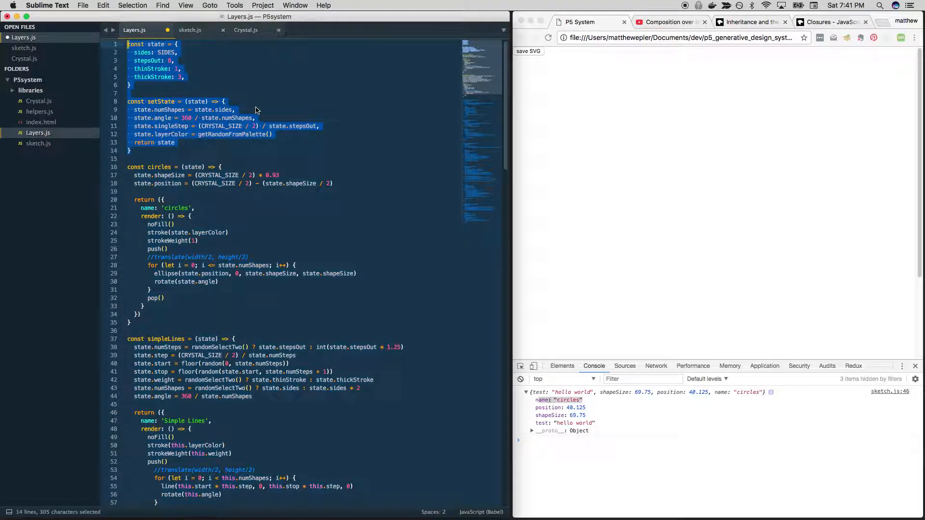
- Replace this. with state. in outlineShape and wrap render in return ({ name: 'Outline Shape', render })
click(221, 167)
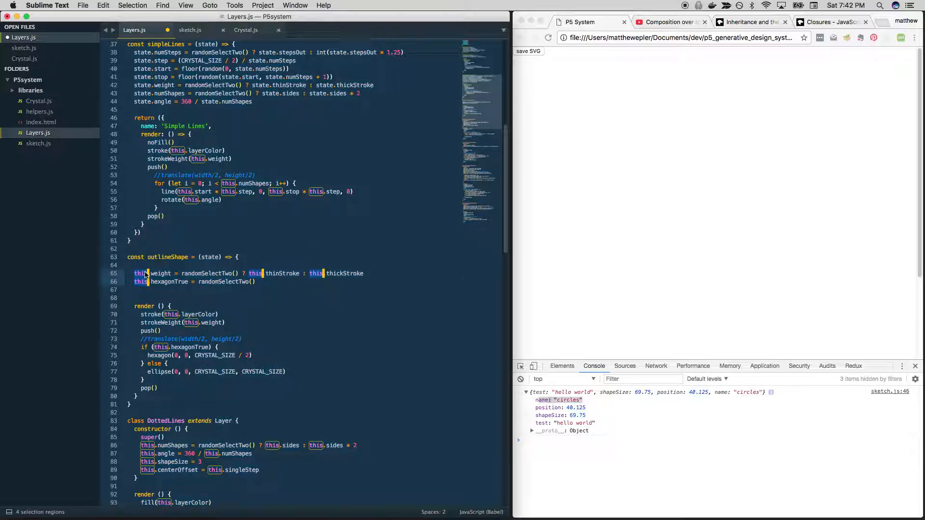
text(state.)
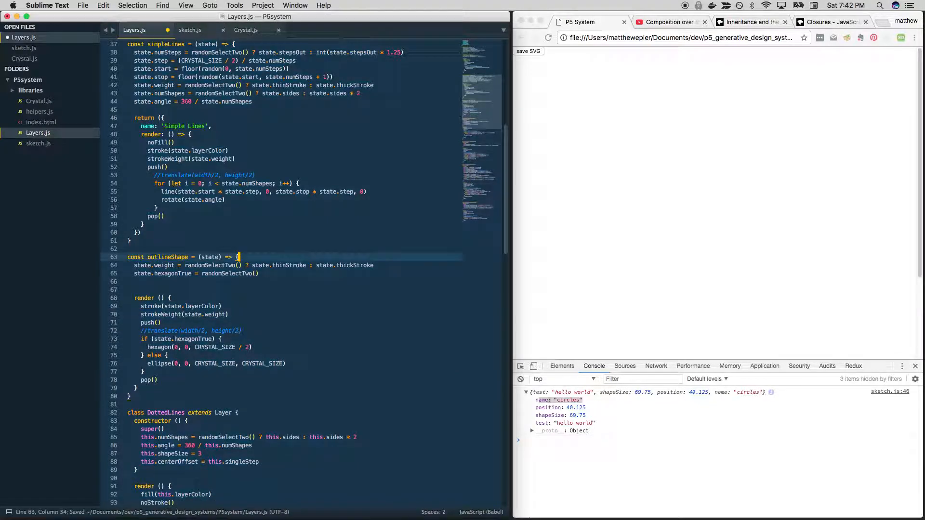
click(144, 298)
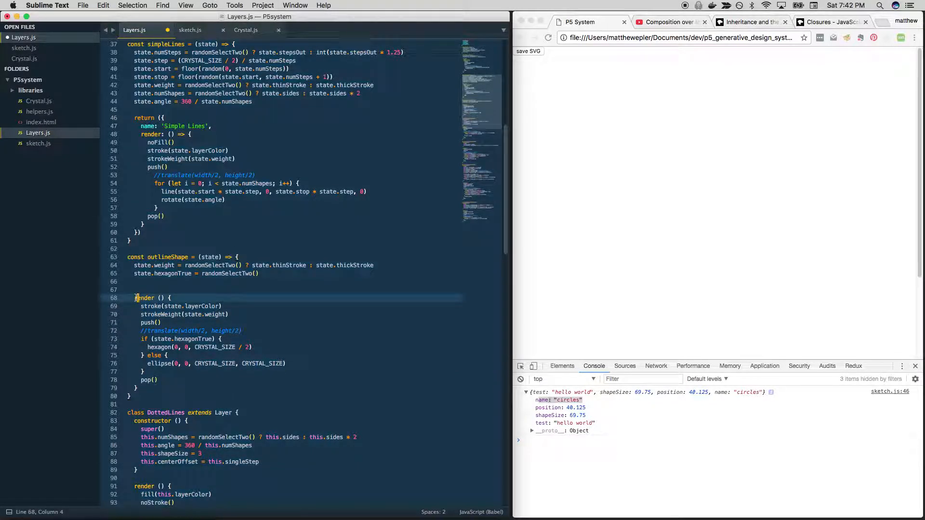
text(return ()
text(}))
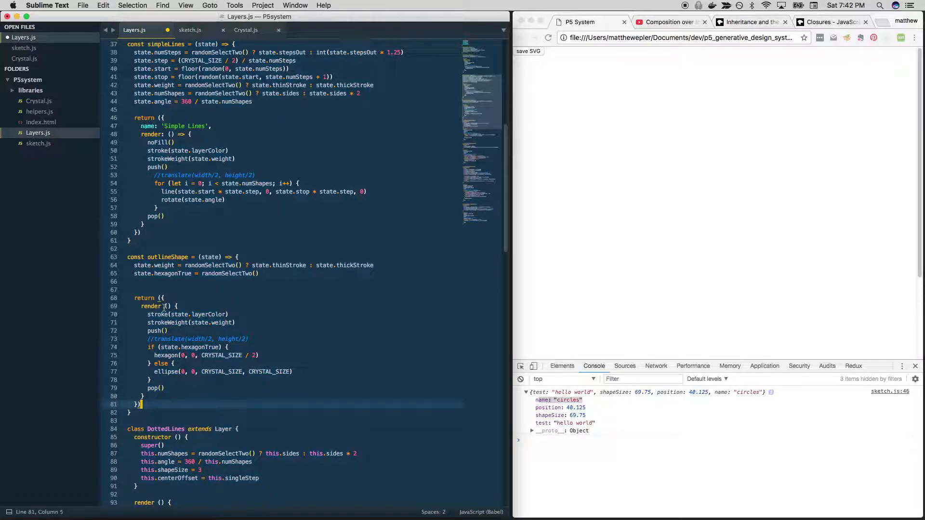
click(165, 306)
text(r)
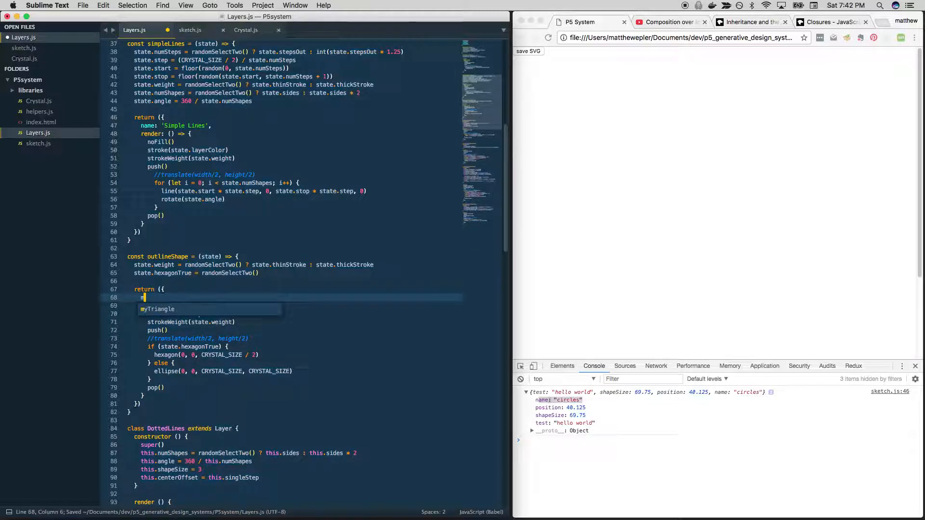
text(name: 'Outline Shape',)
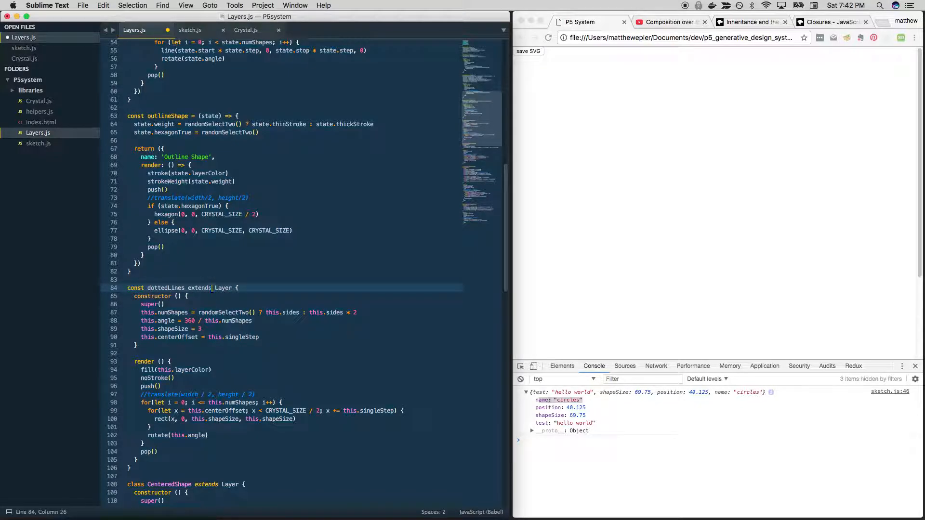
- Turn dottedLines into 'const dottedLines = (state) =>' and replace this. with state
key(backspace)
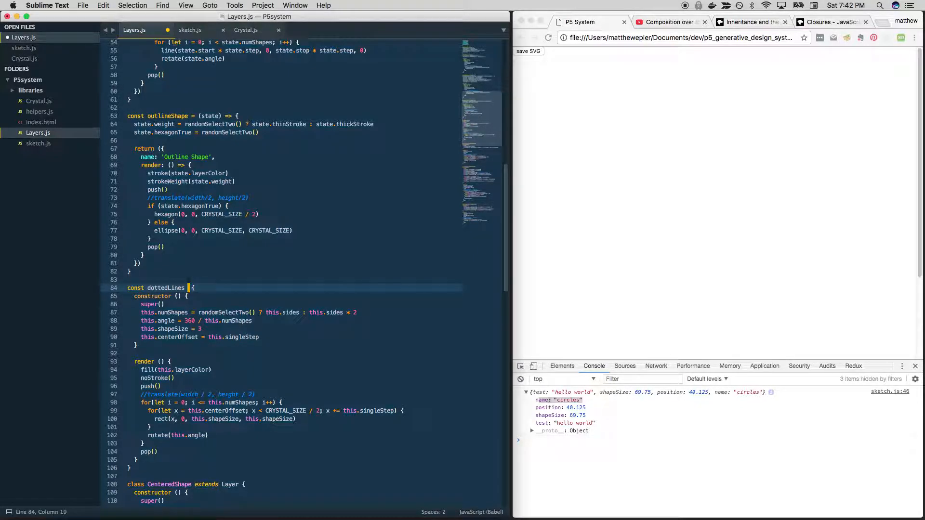
text((state) =>)
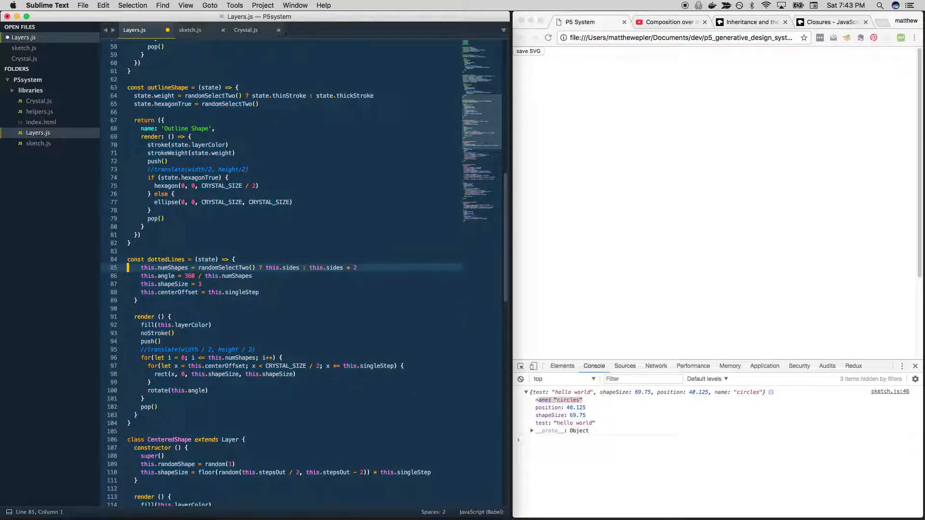
click(177, 300)
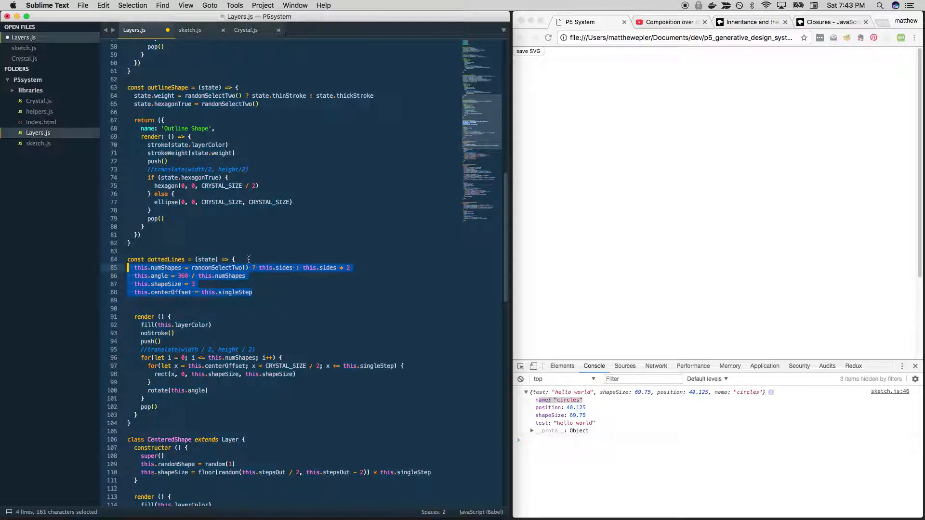
click(138, 267)
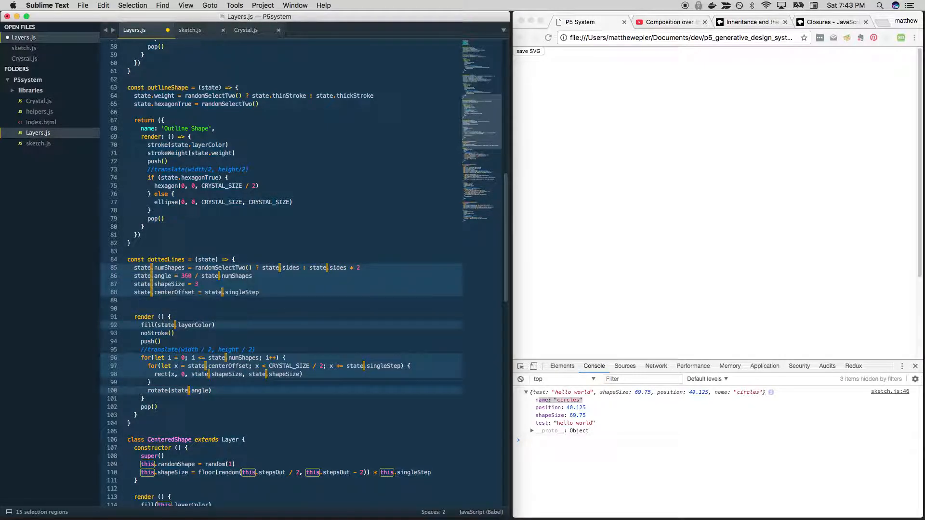
click(203, 268)
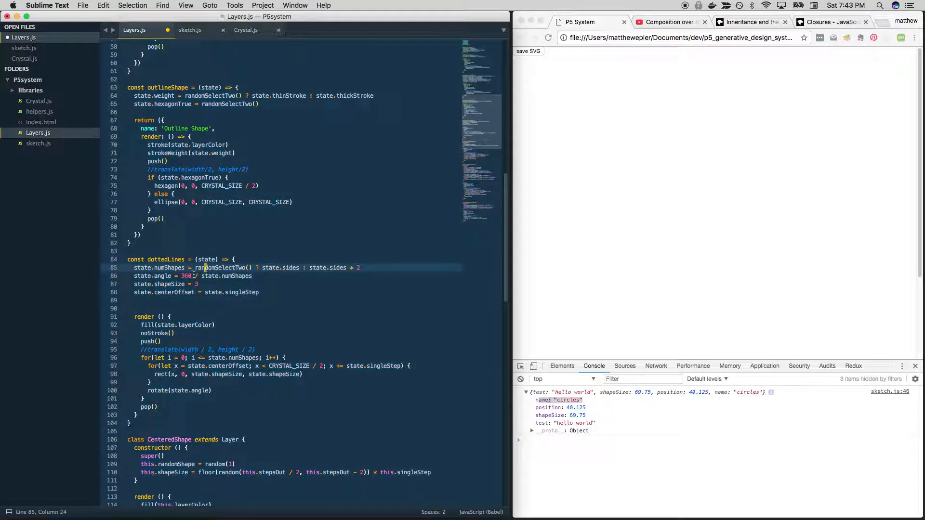
click(216, 291)
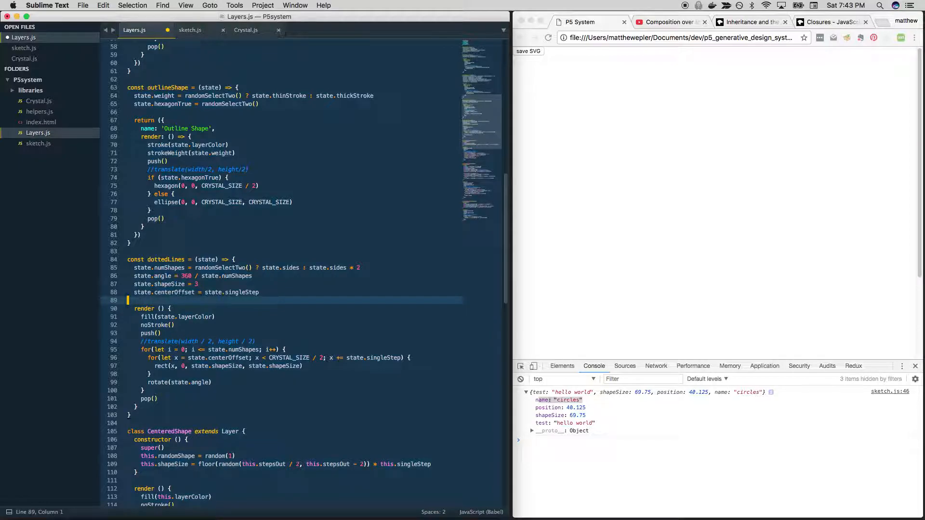
- Wrap render in 'return ({ name: 'Dotted Lines', render: () => {...} })'
text(return)
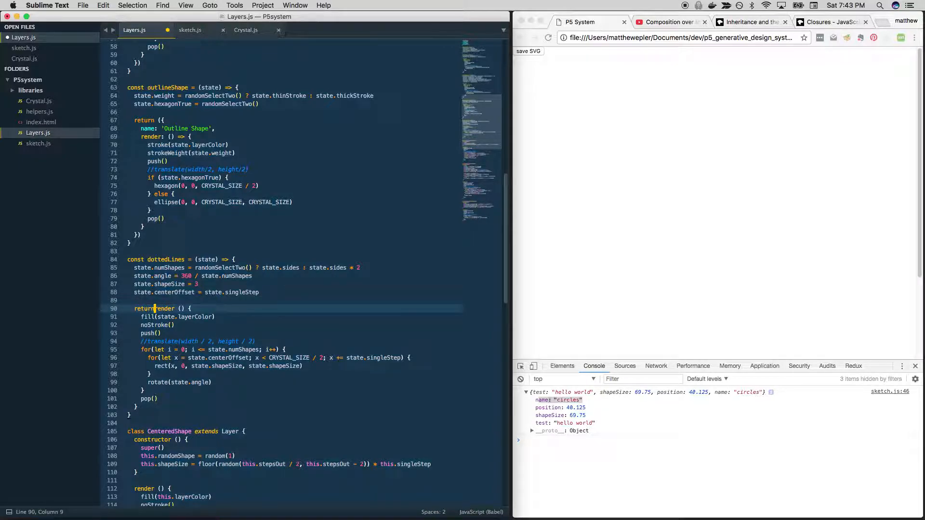
text(({)
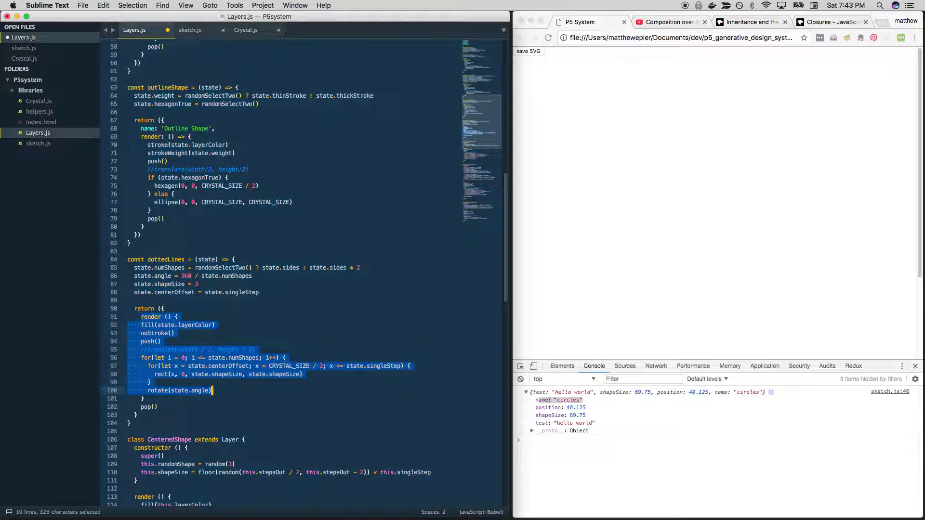
click(148, 423)
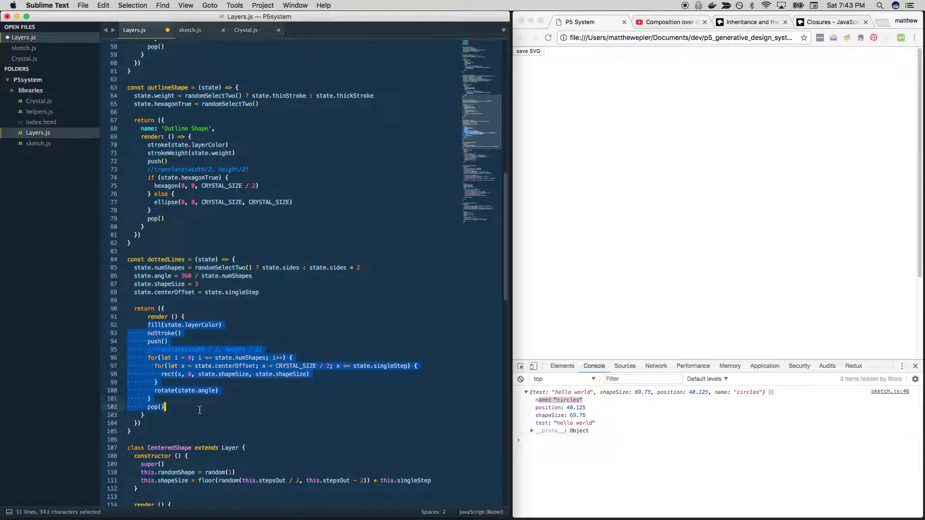
click(148, 317)
text(:)
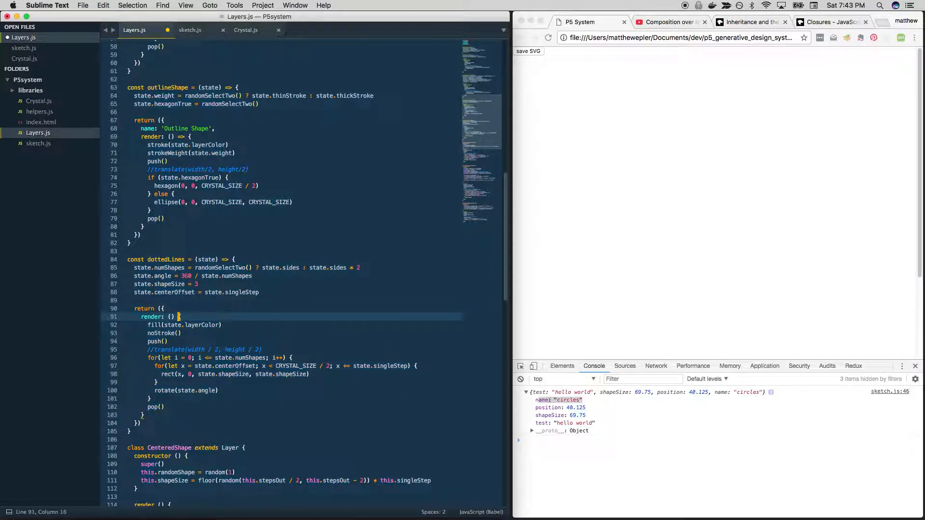
text(name: 'Dotted Lines',)
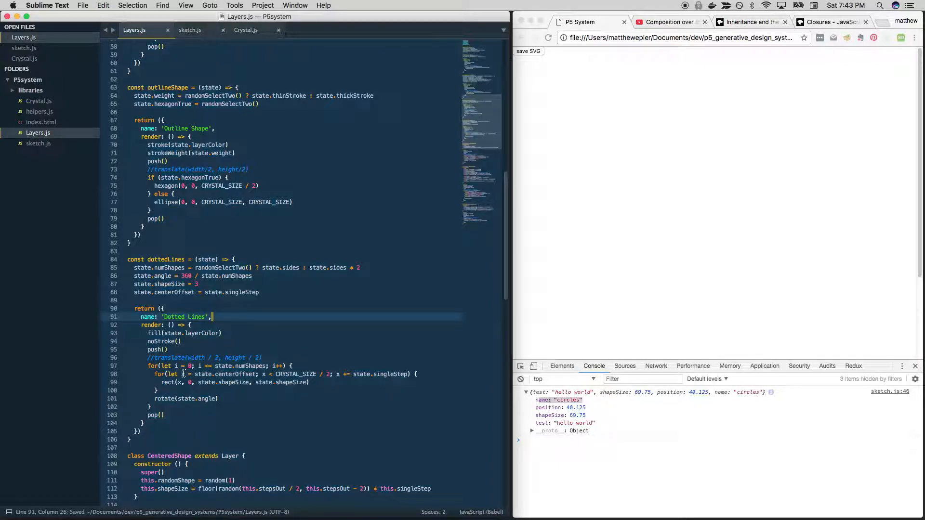
scroll(down, 3)
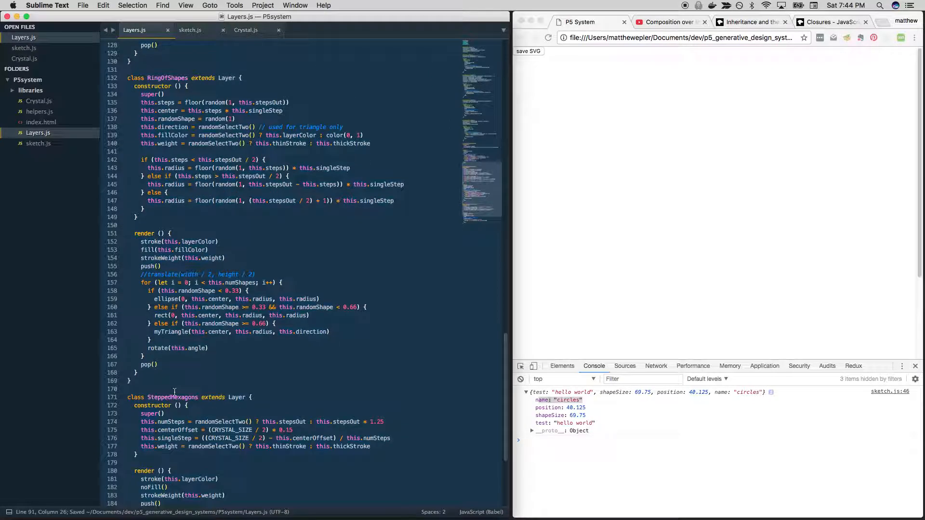
- Open helpers.js to view layerConstructors, check sketch.js, then return to Layers.js
scroll(up, 3)
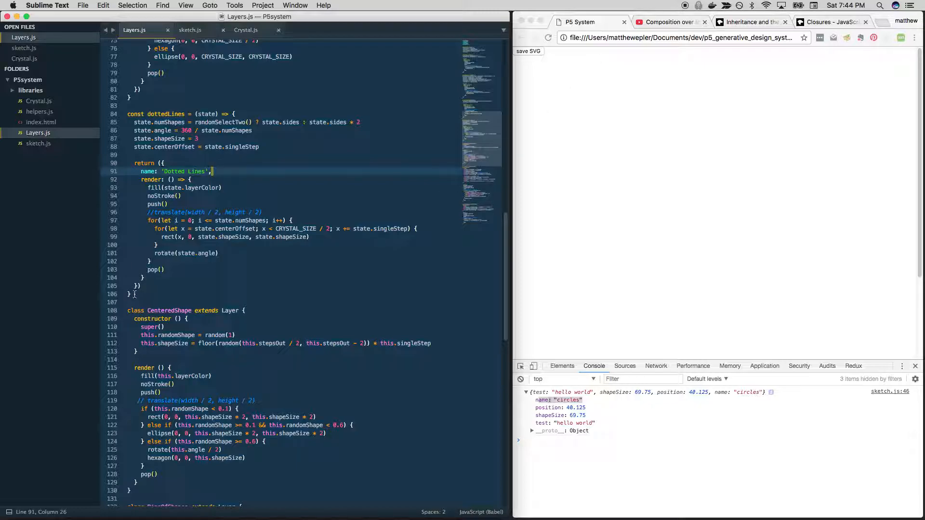
click(127, 154)
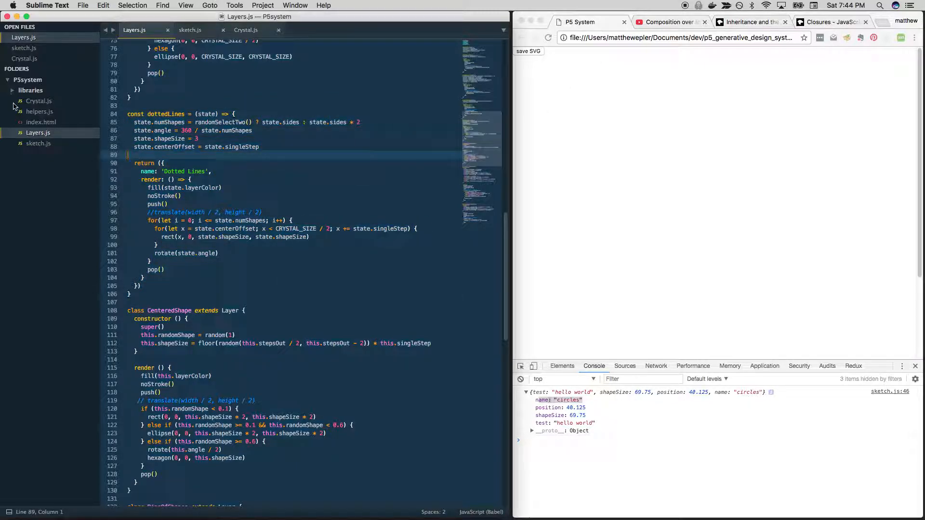
click(39, 111)
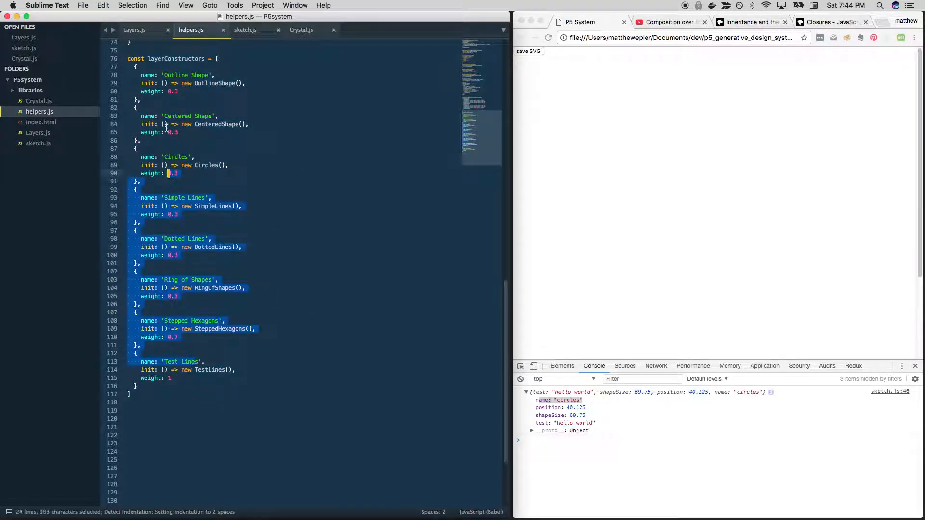
click(244, 30)
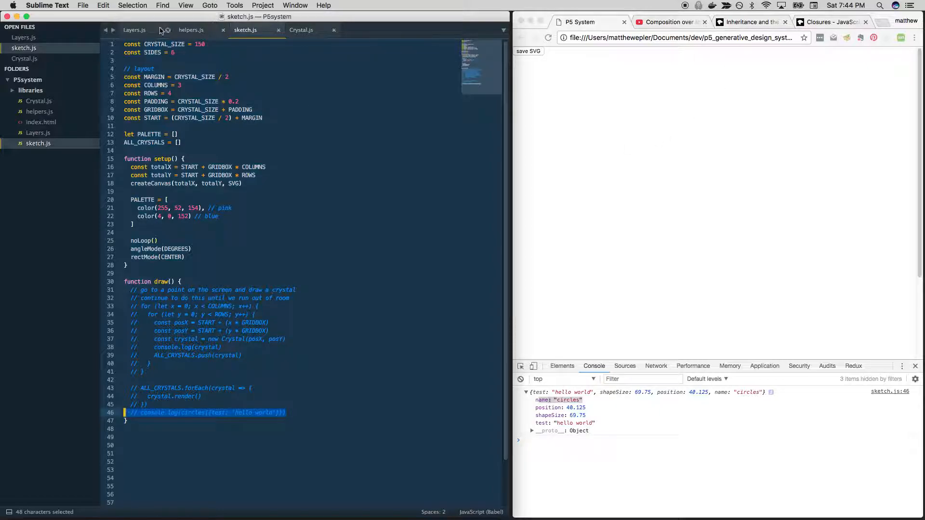
click(133, 30)
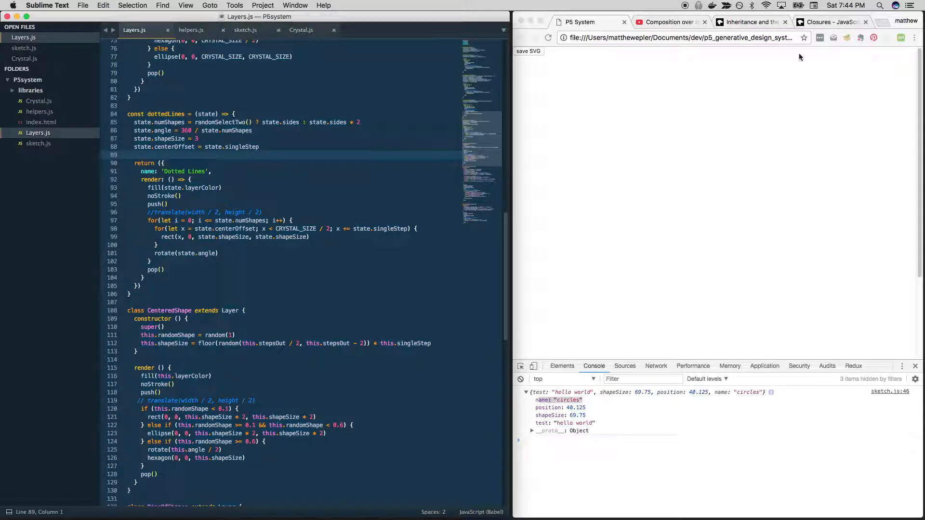